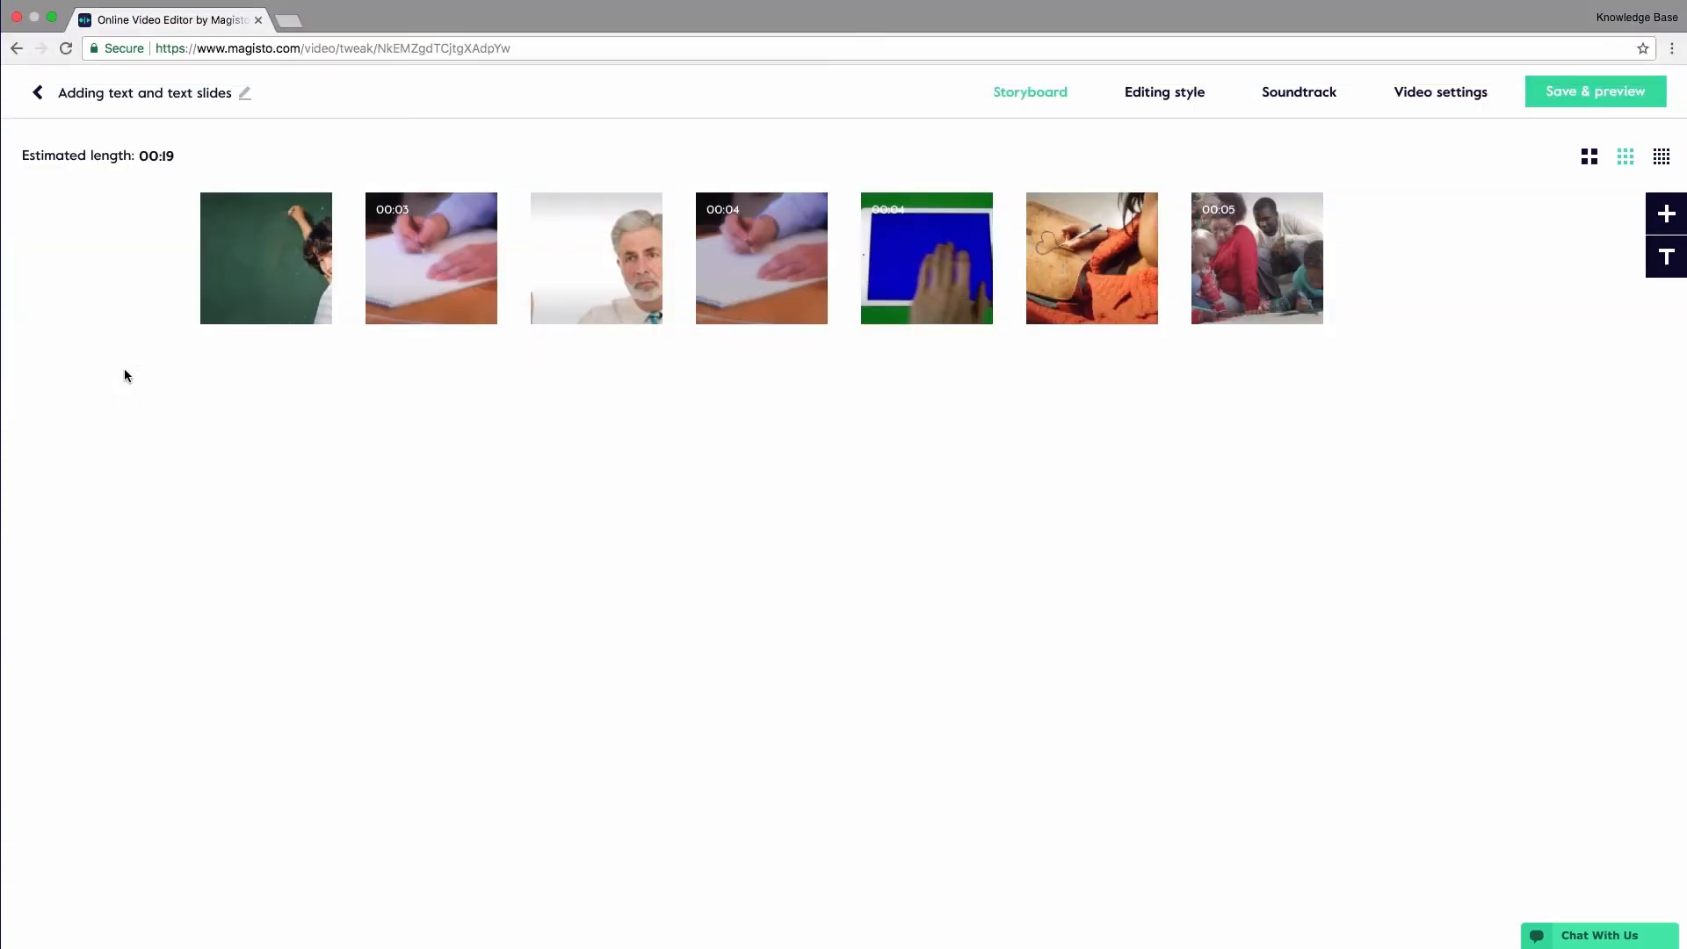
mouse_move(242, 160)
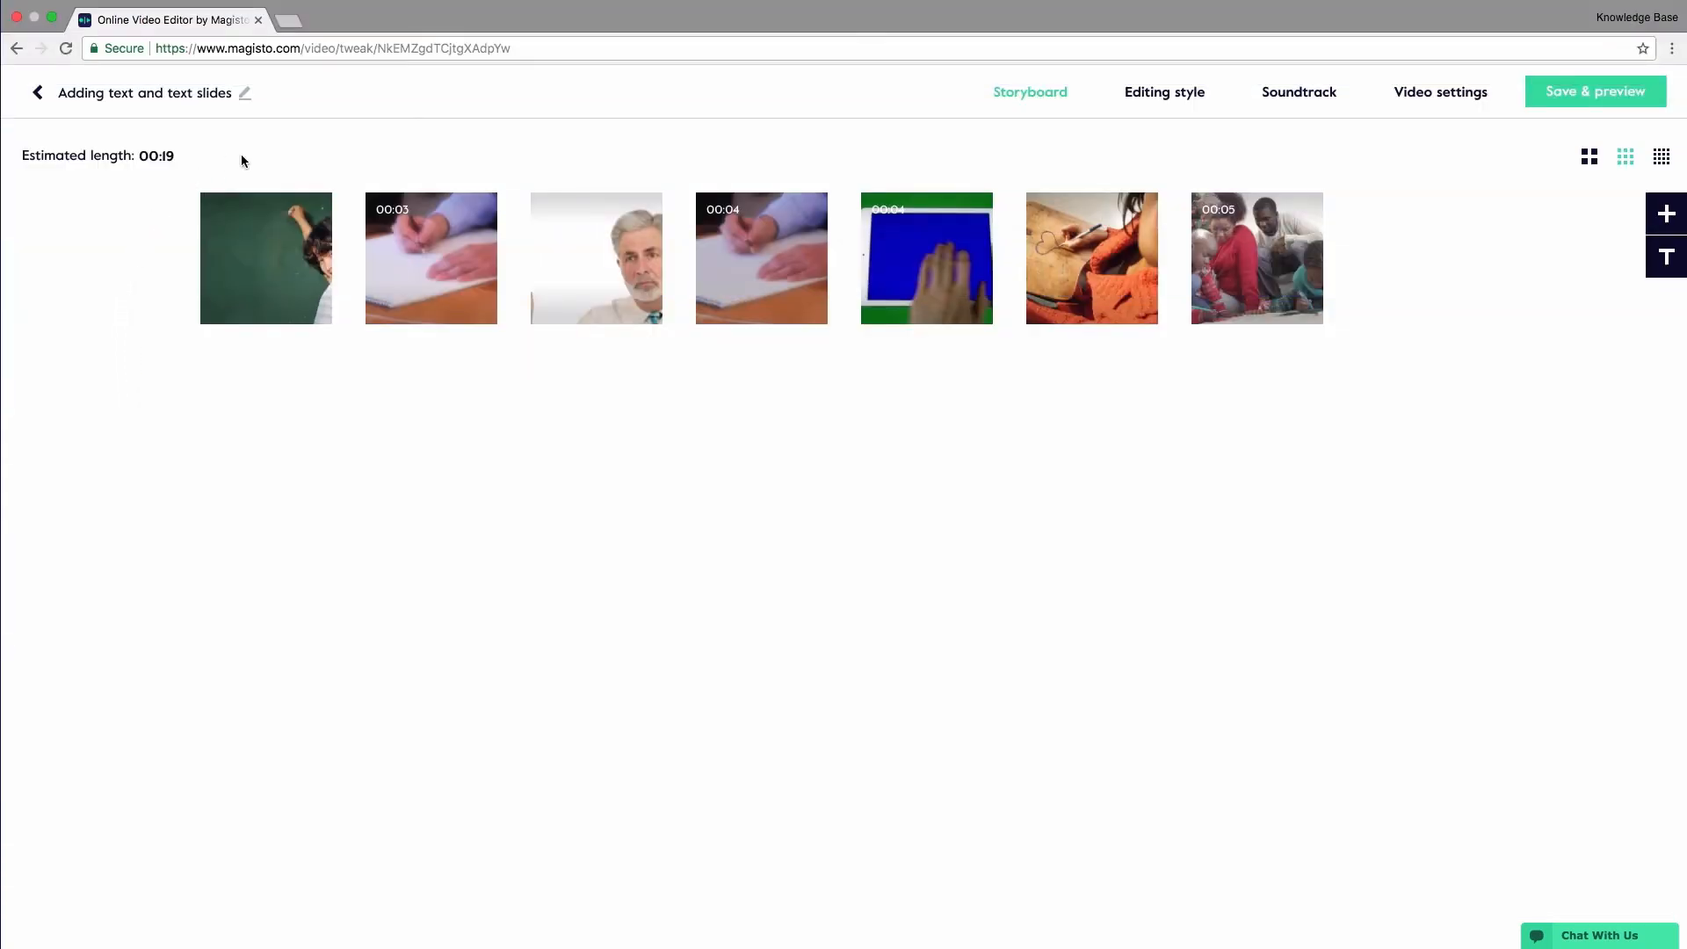
Reach the titles editor of the second clip, the hand-writing footage, with an empty caption area
left_click(431, 257)
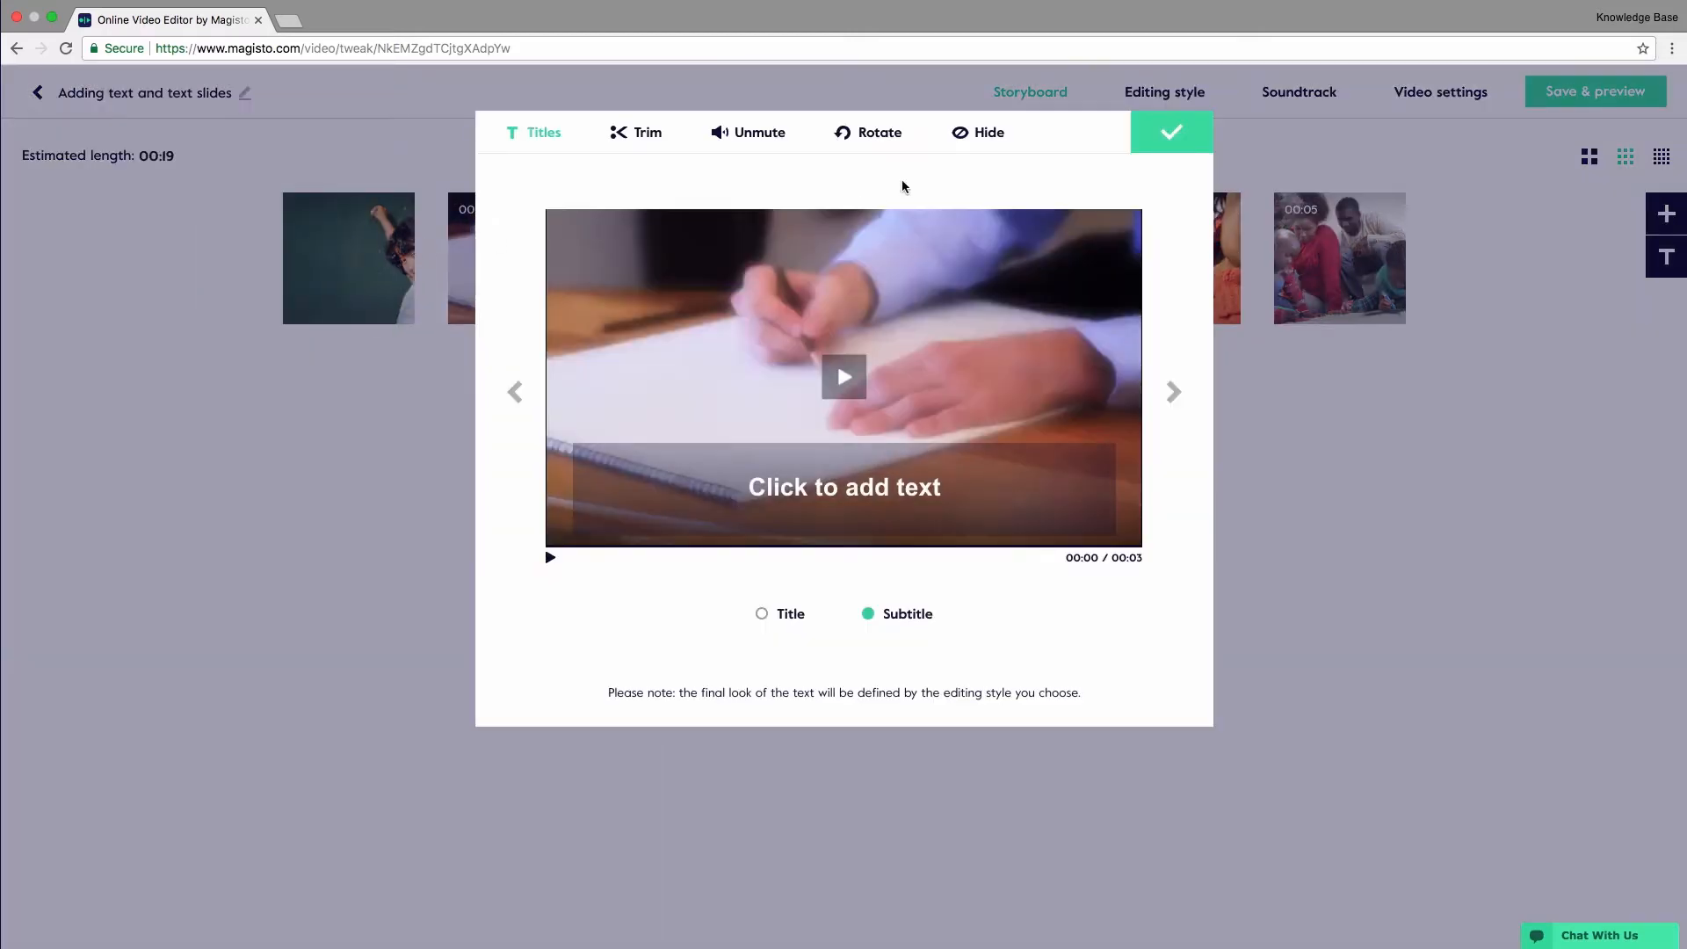
left_click(1170, 131)
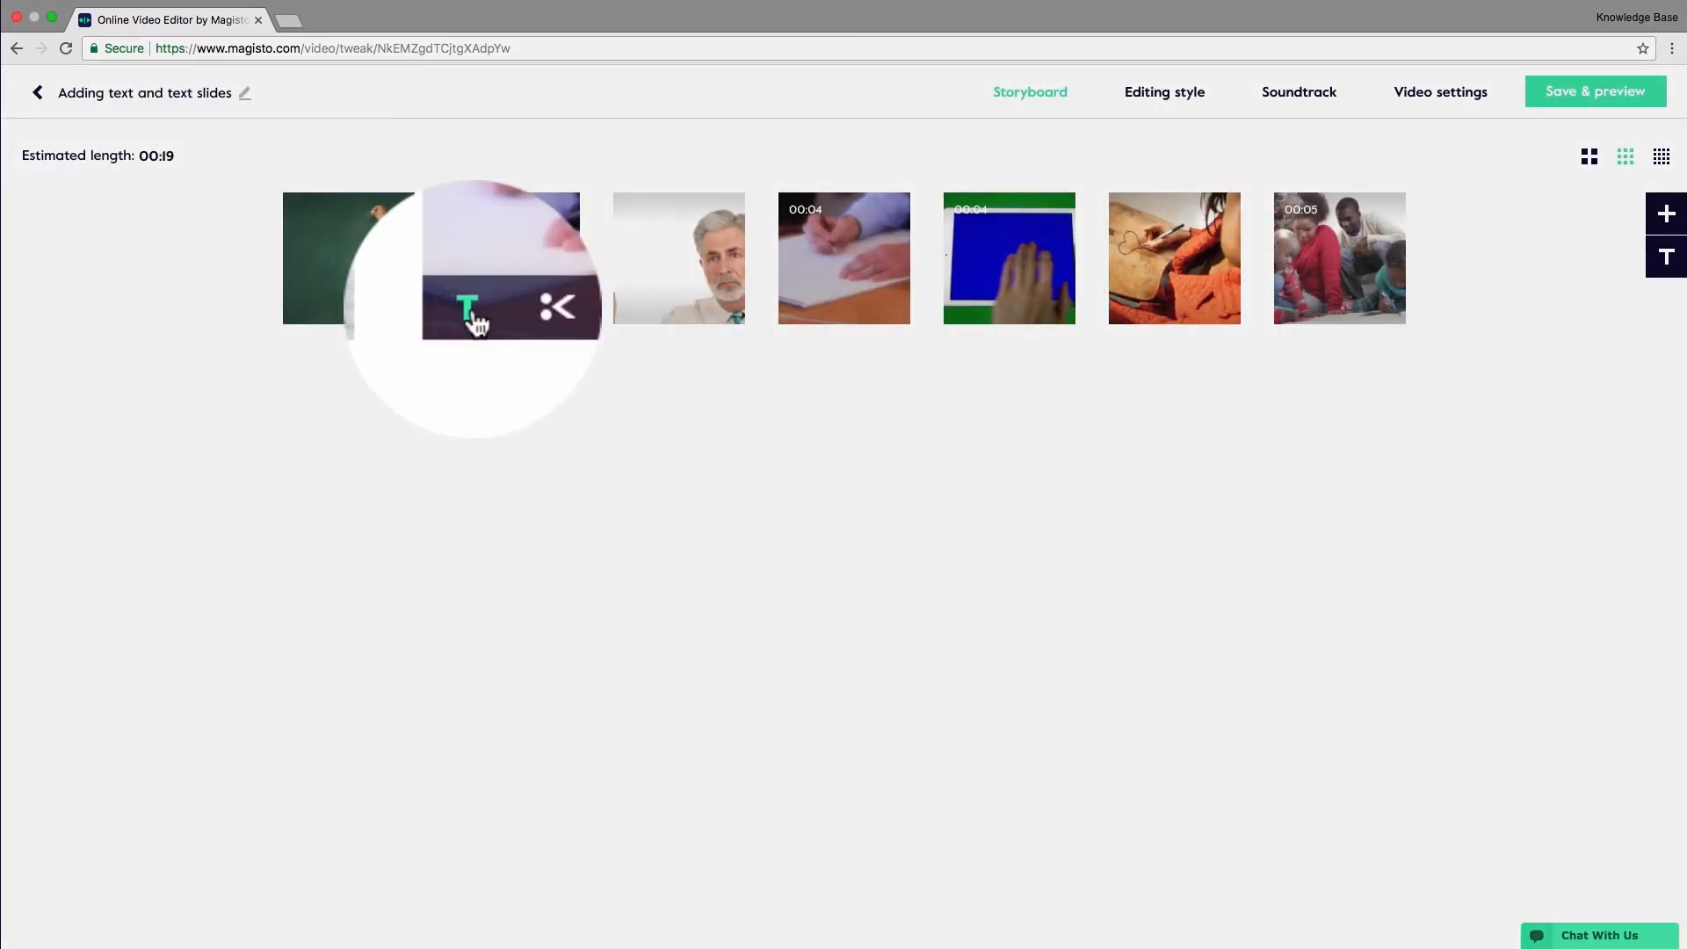
left_click(464, 307)
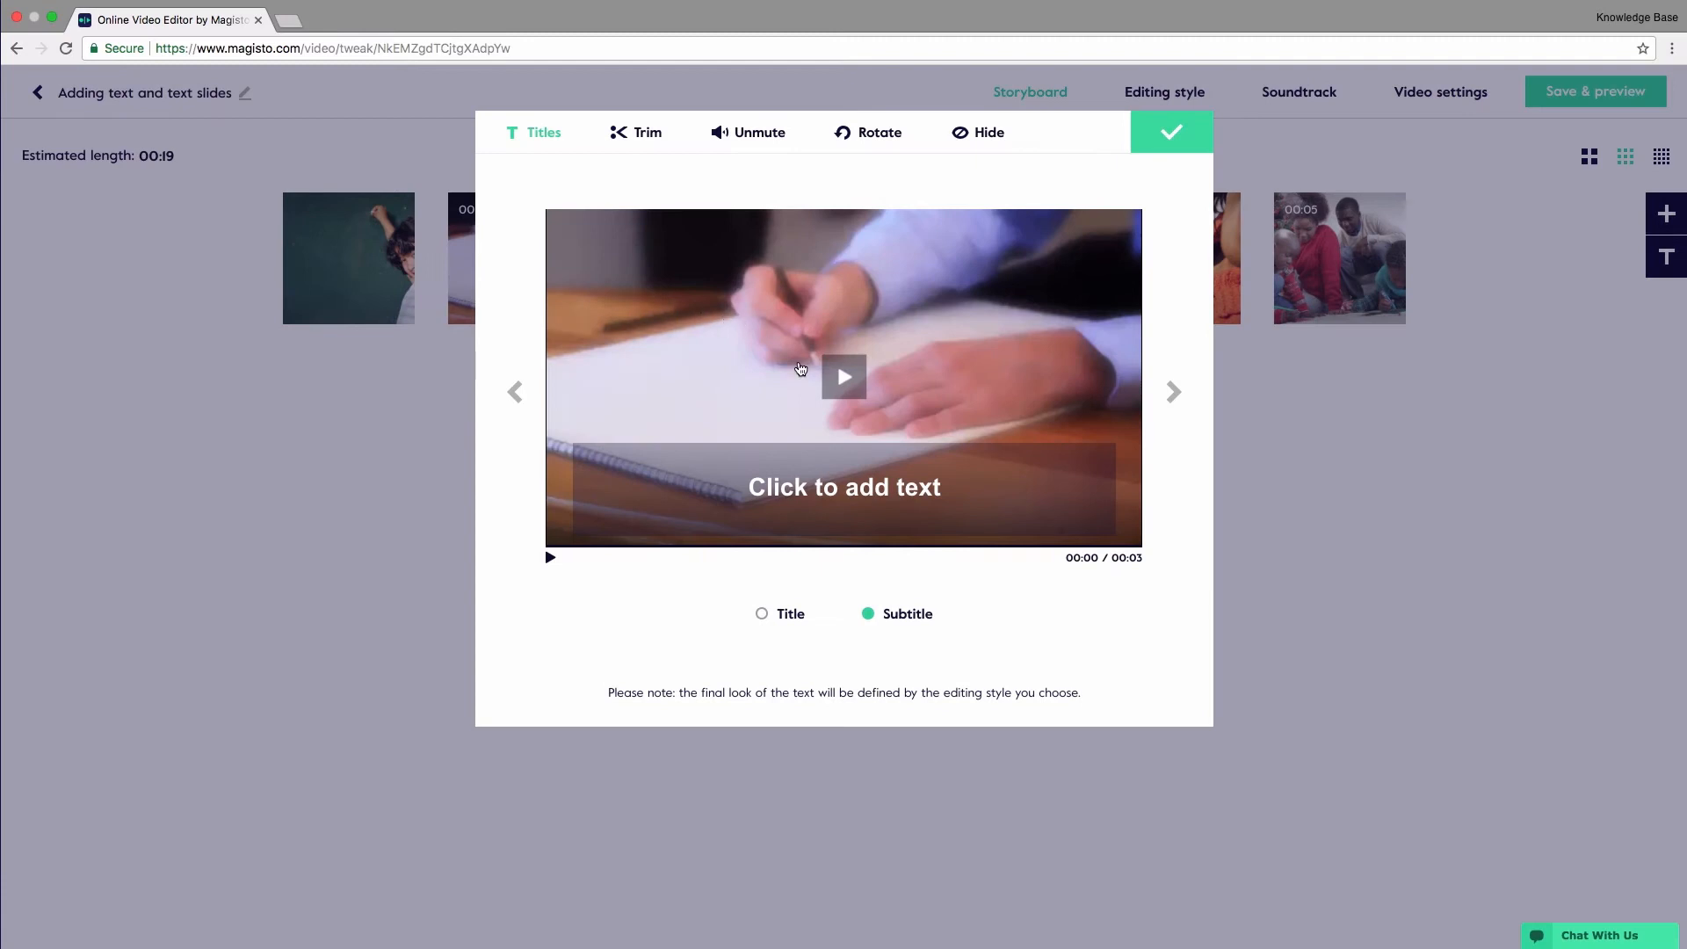
Enter the caption text "Add your text here" in the clip's text area
left_click(844, 487)
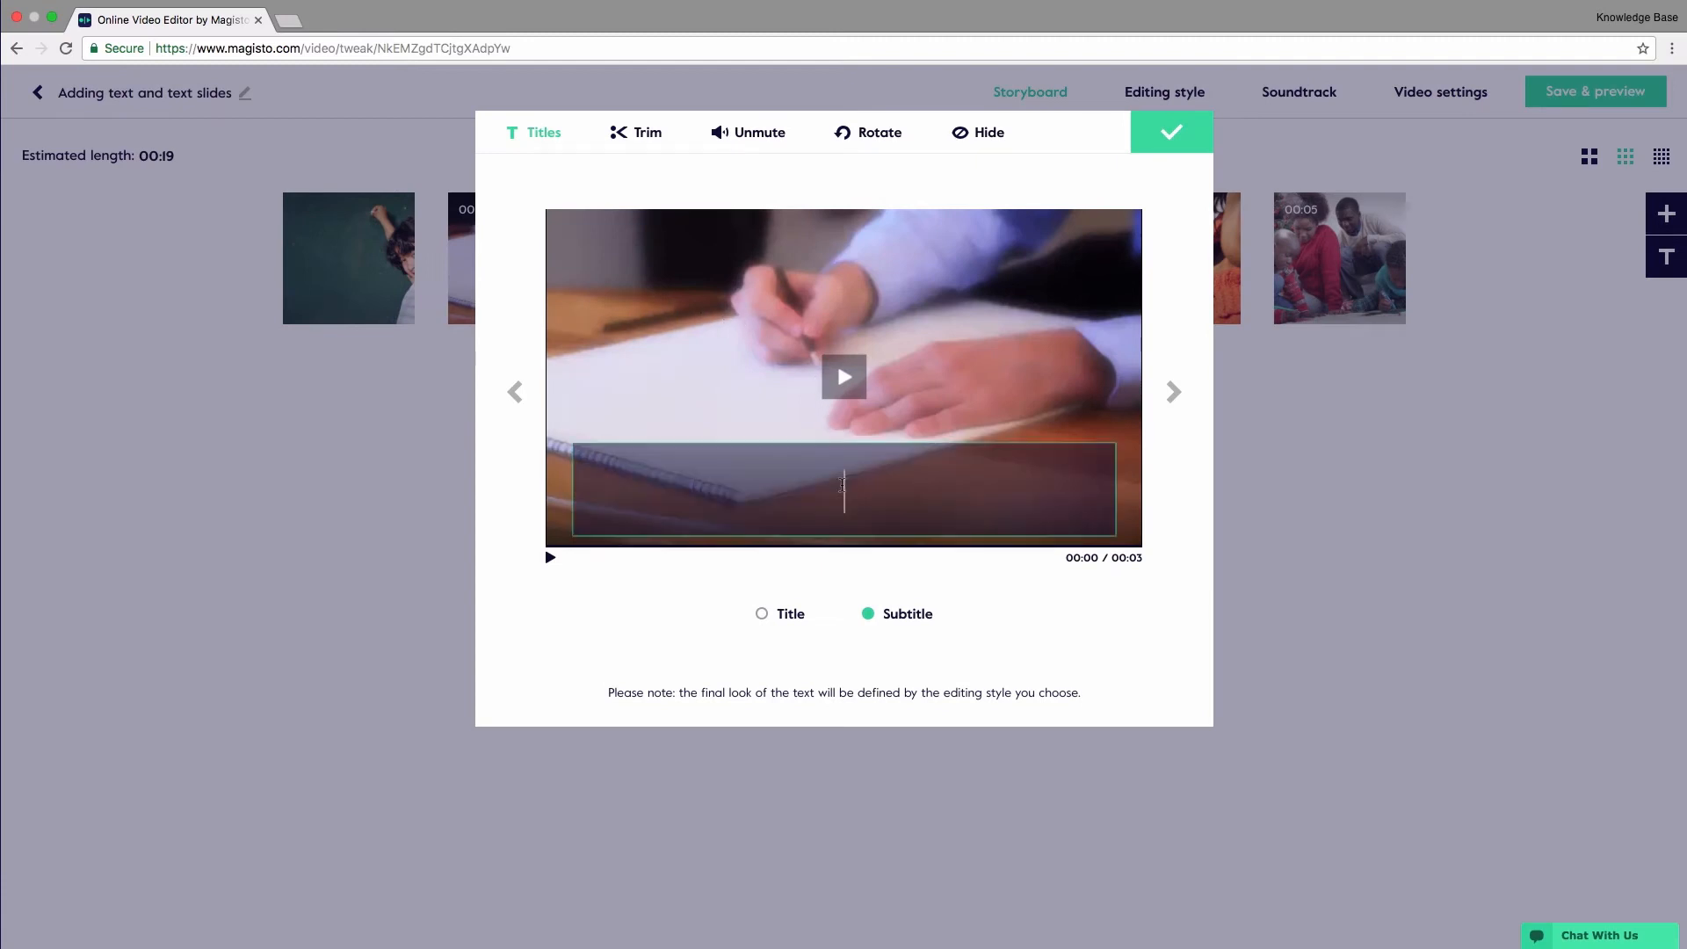
type("Add your")
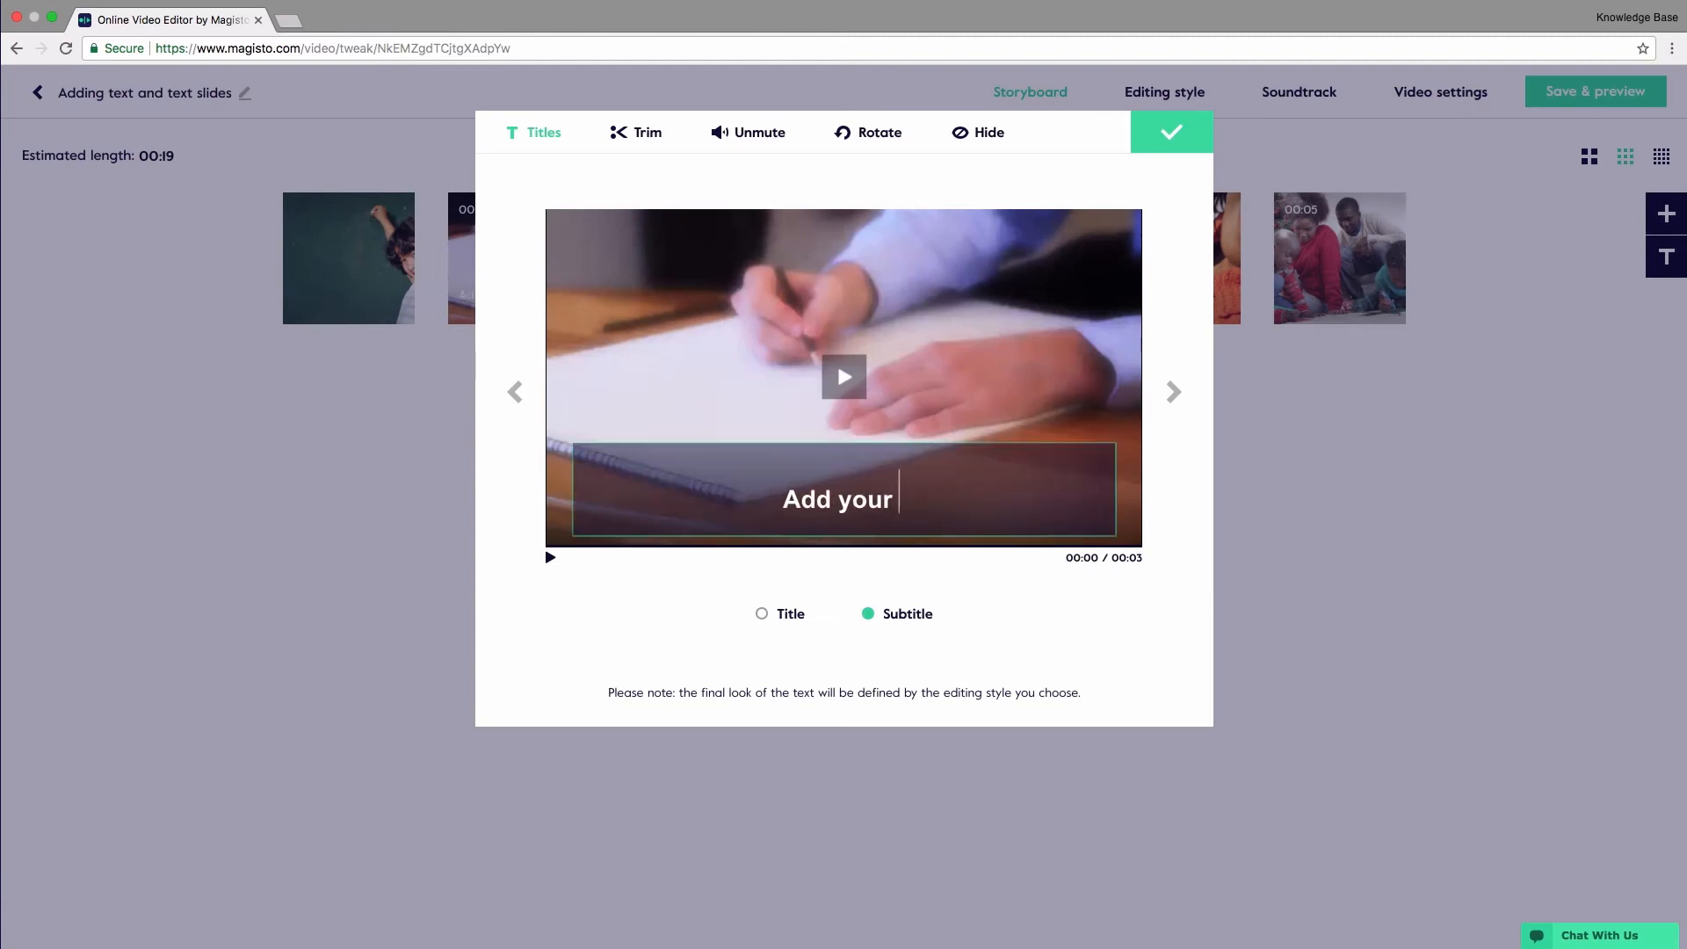
type("text here")
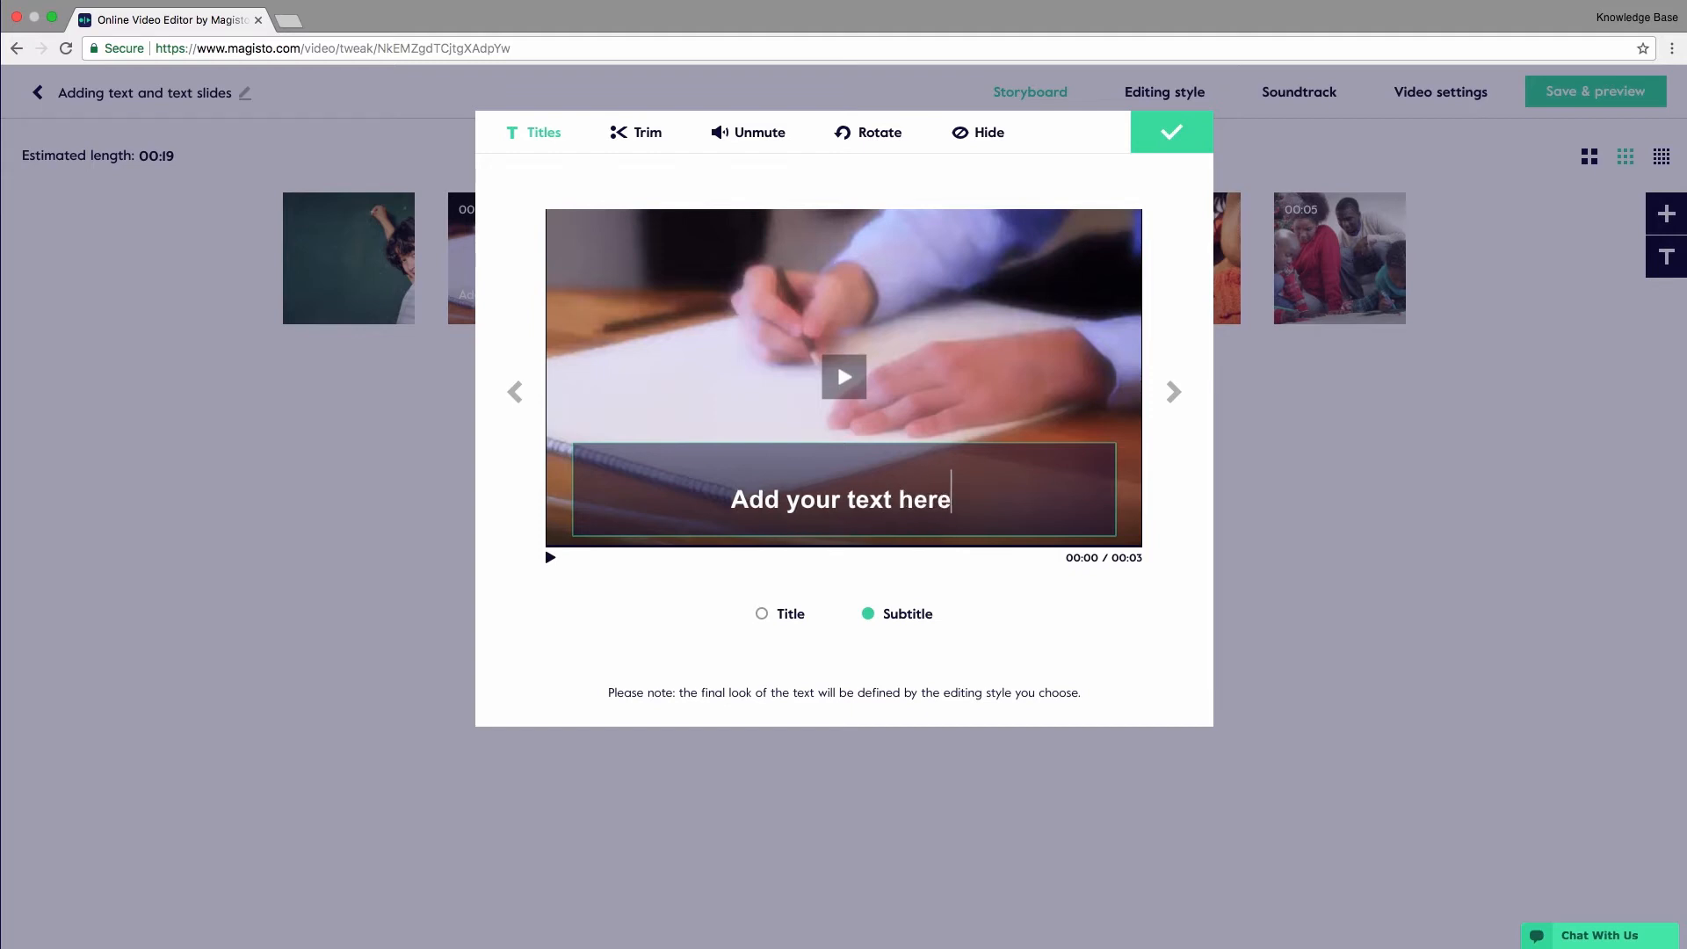
Switch the caption to the centred Title style
left_click(761, 613)
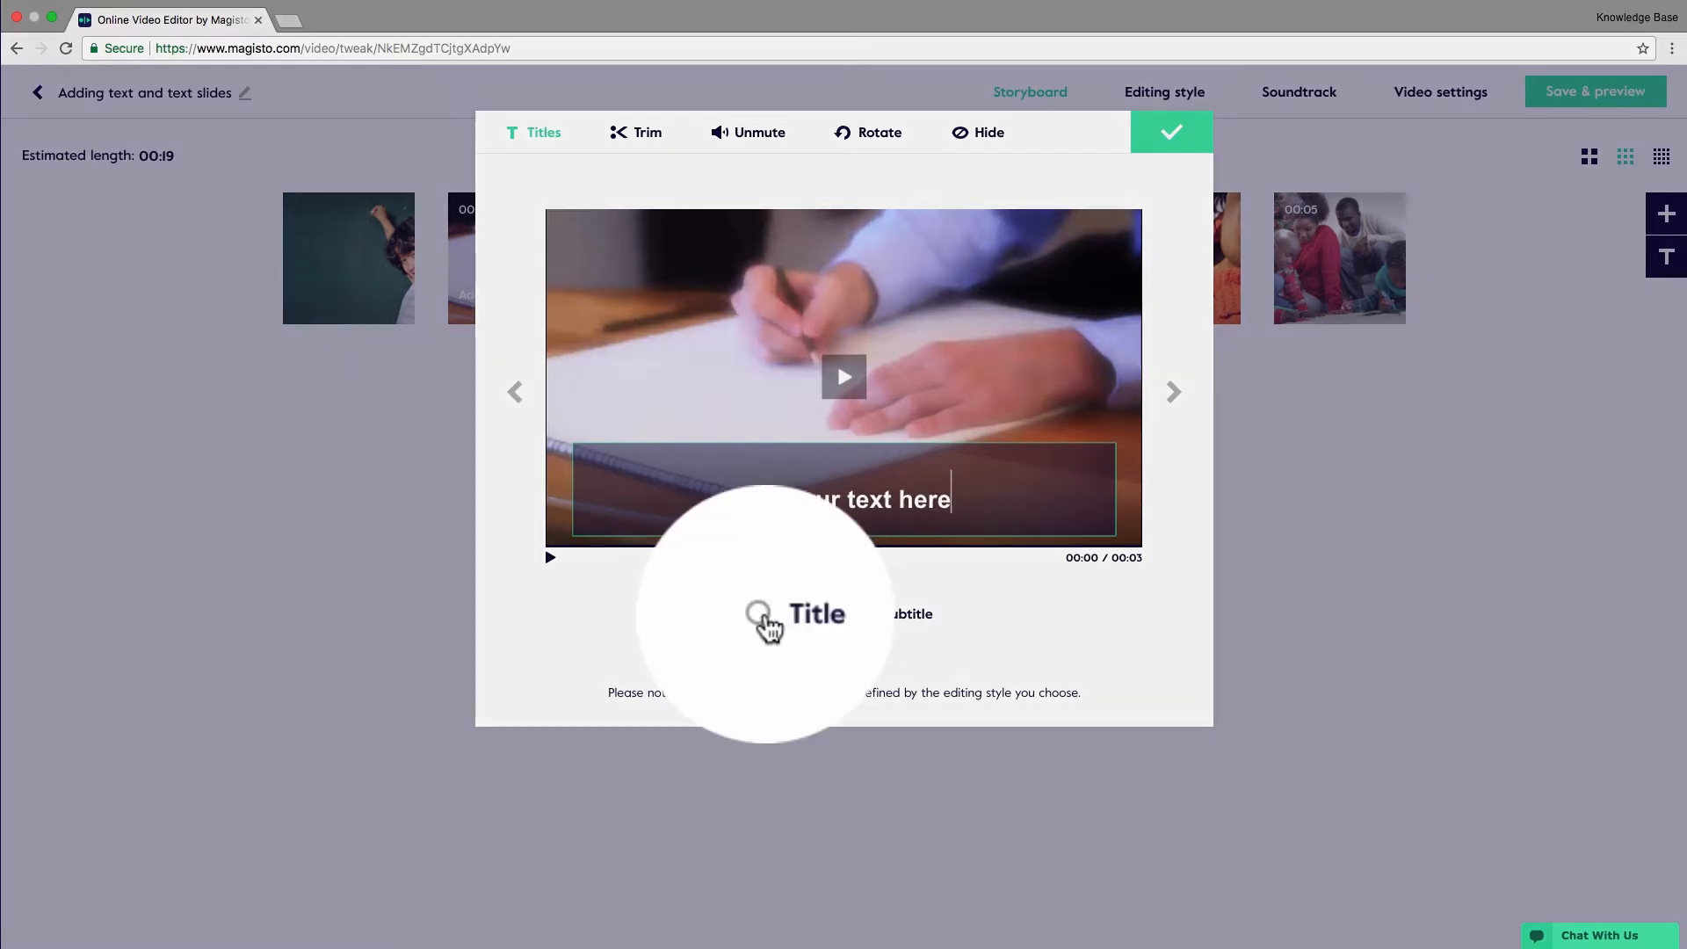
left_click(861, 615)
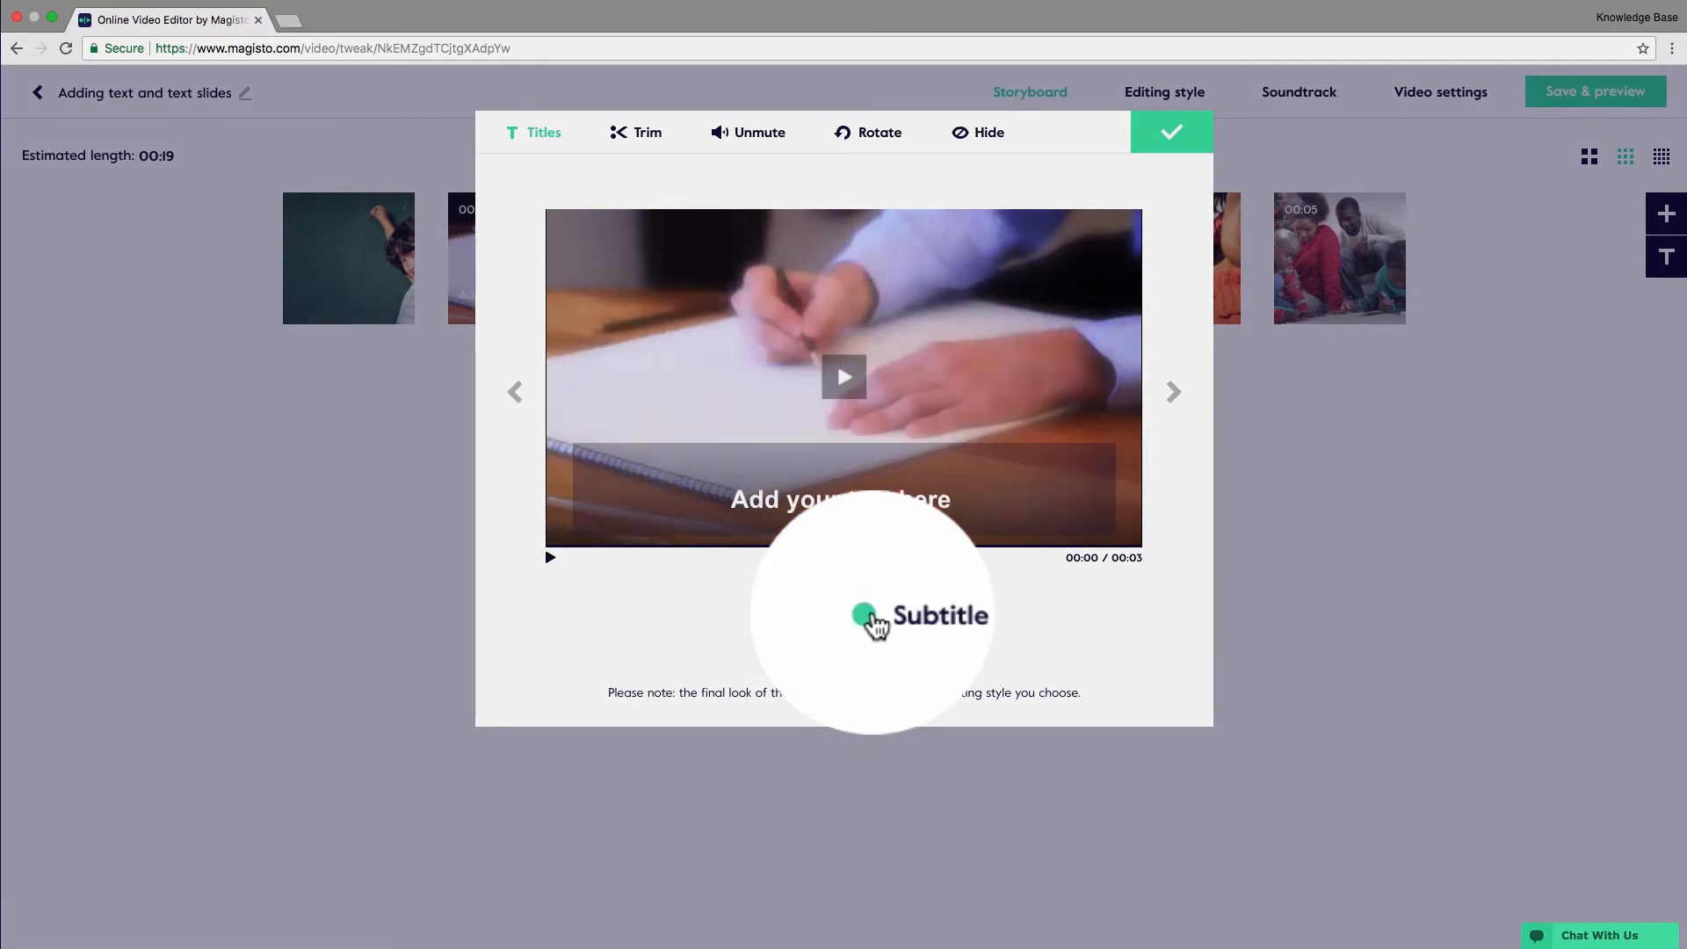
left_click(760, 613)
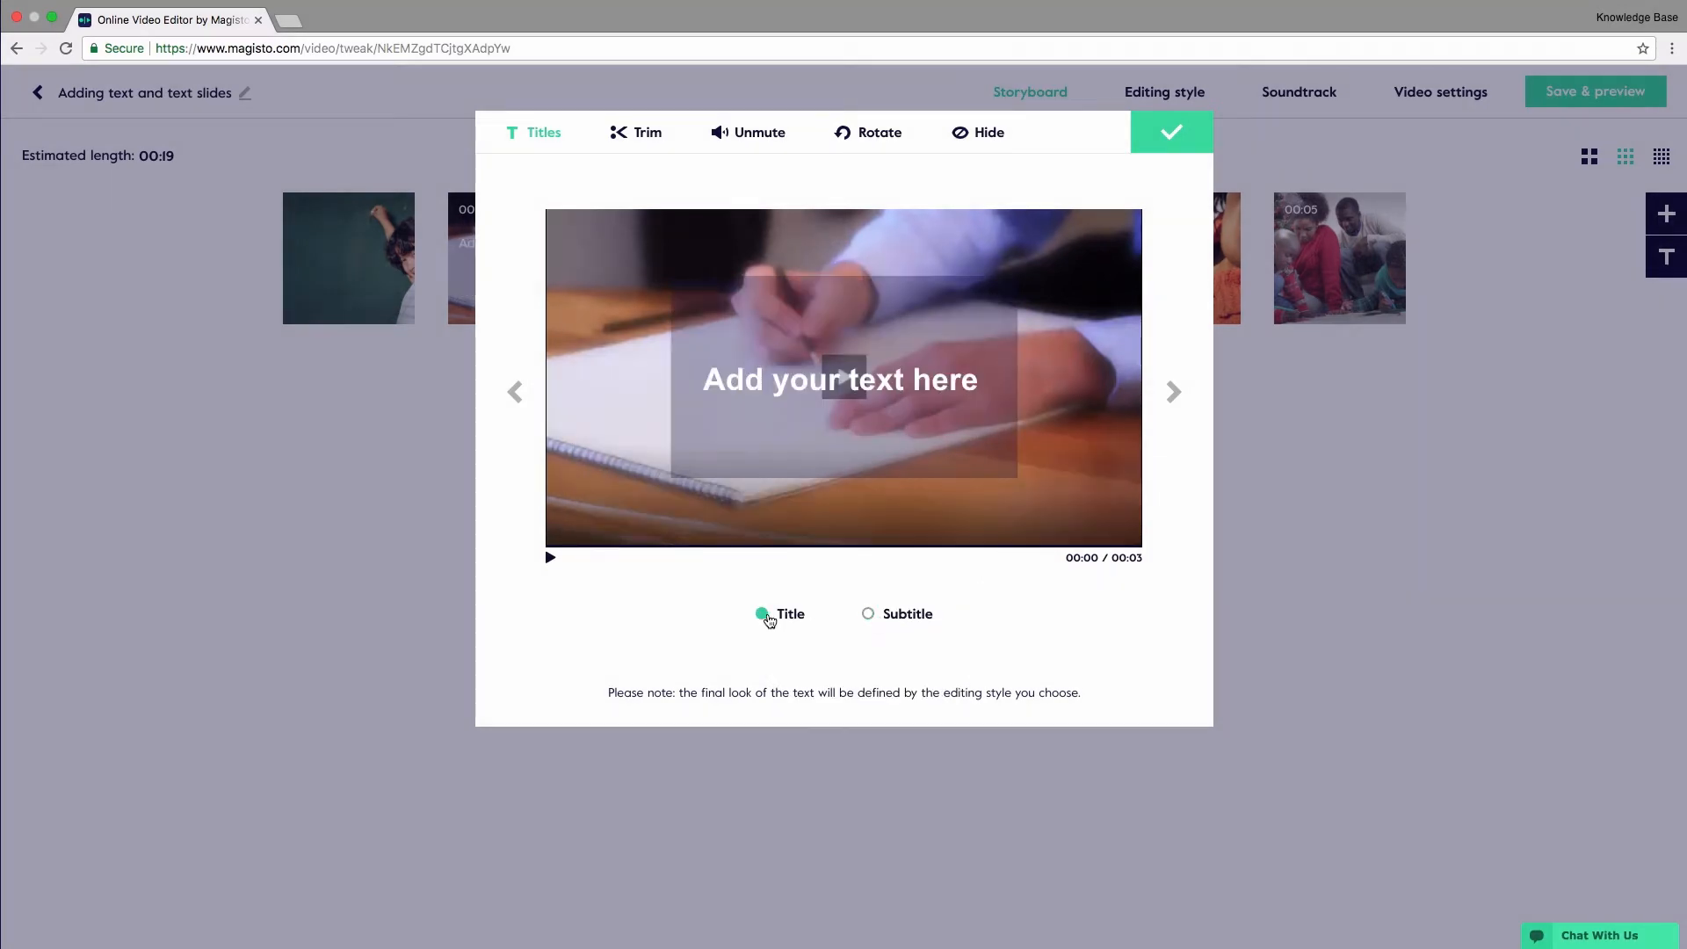
Finish the title as "Add your text here. This is a line break !" and apply it to the clip
left_click(840, 380)
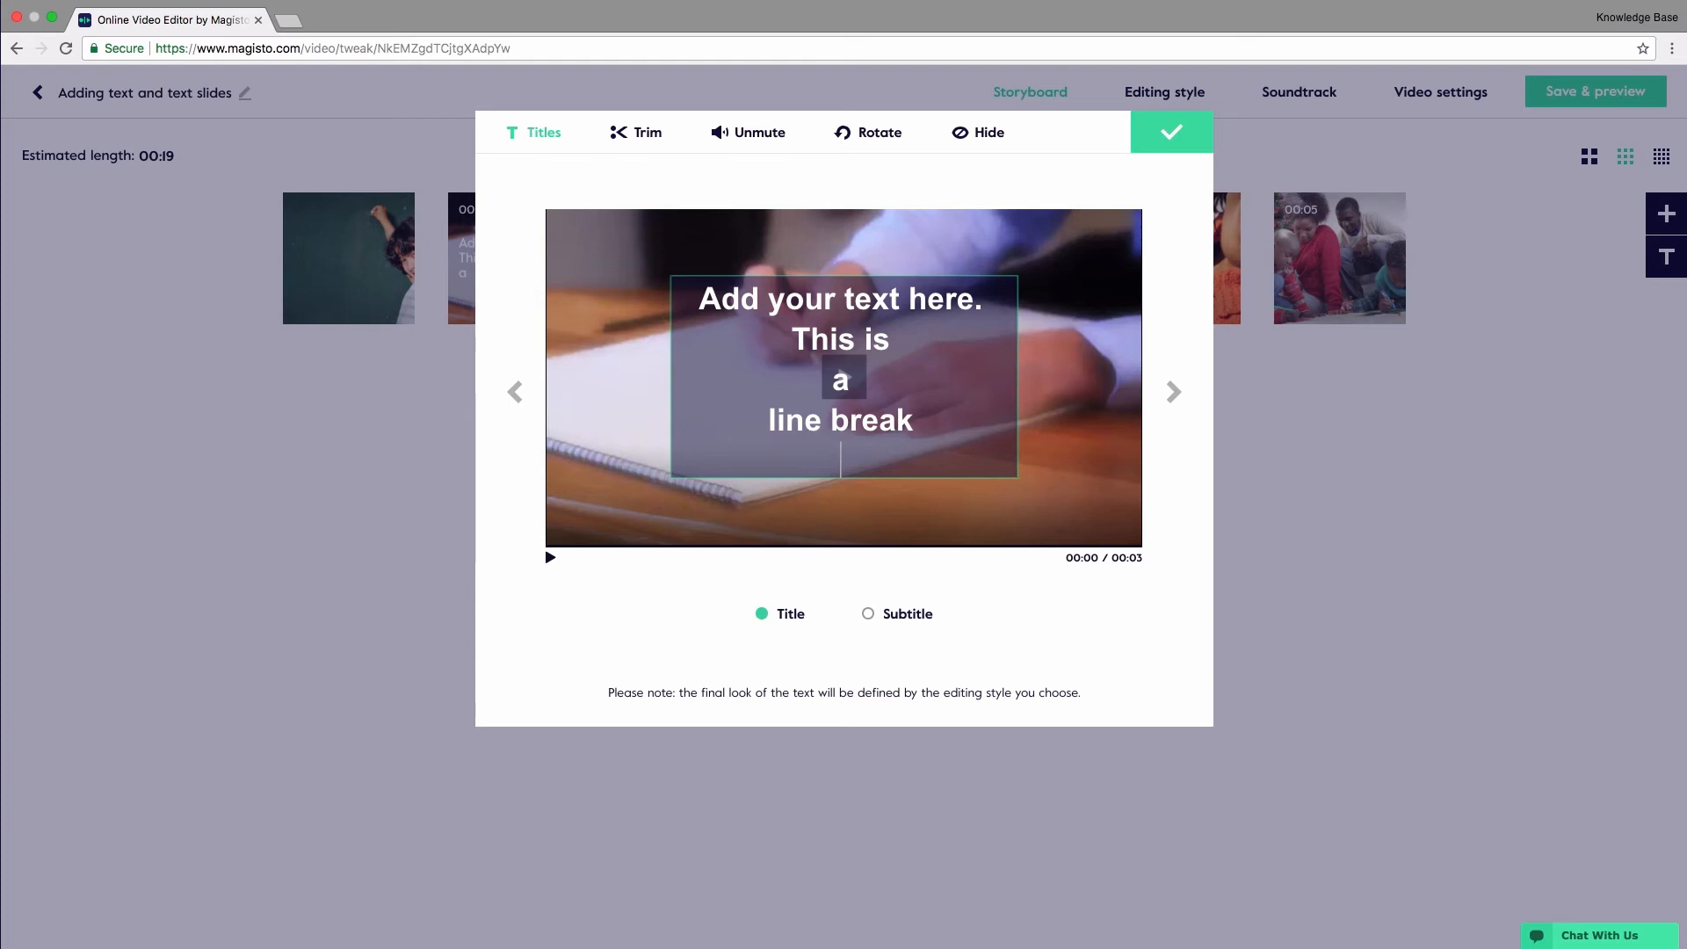
type("!")
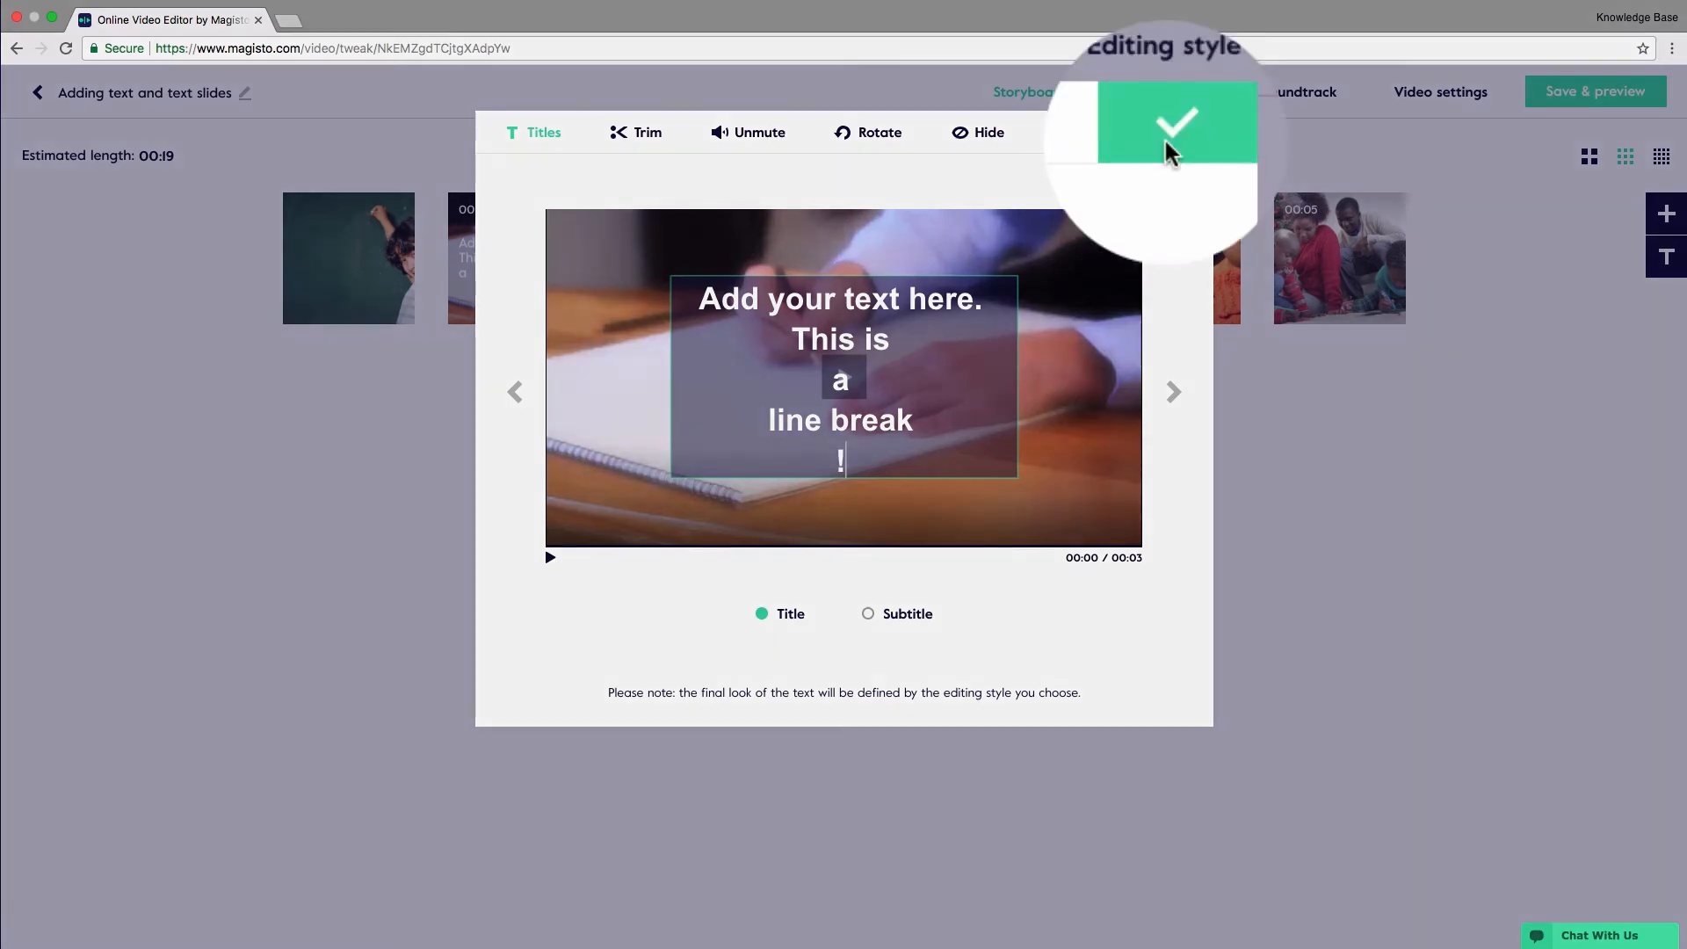
left_click(1176, 121)
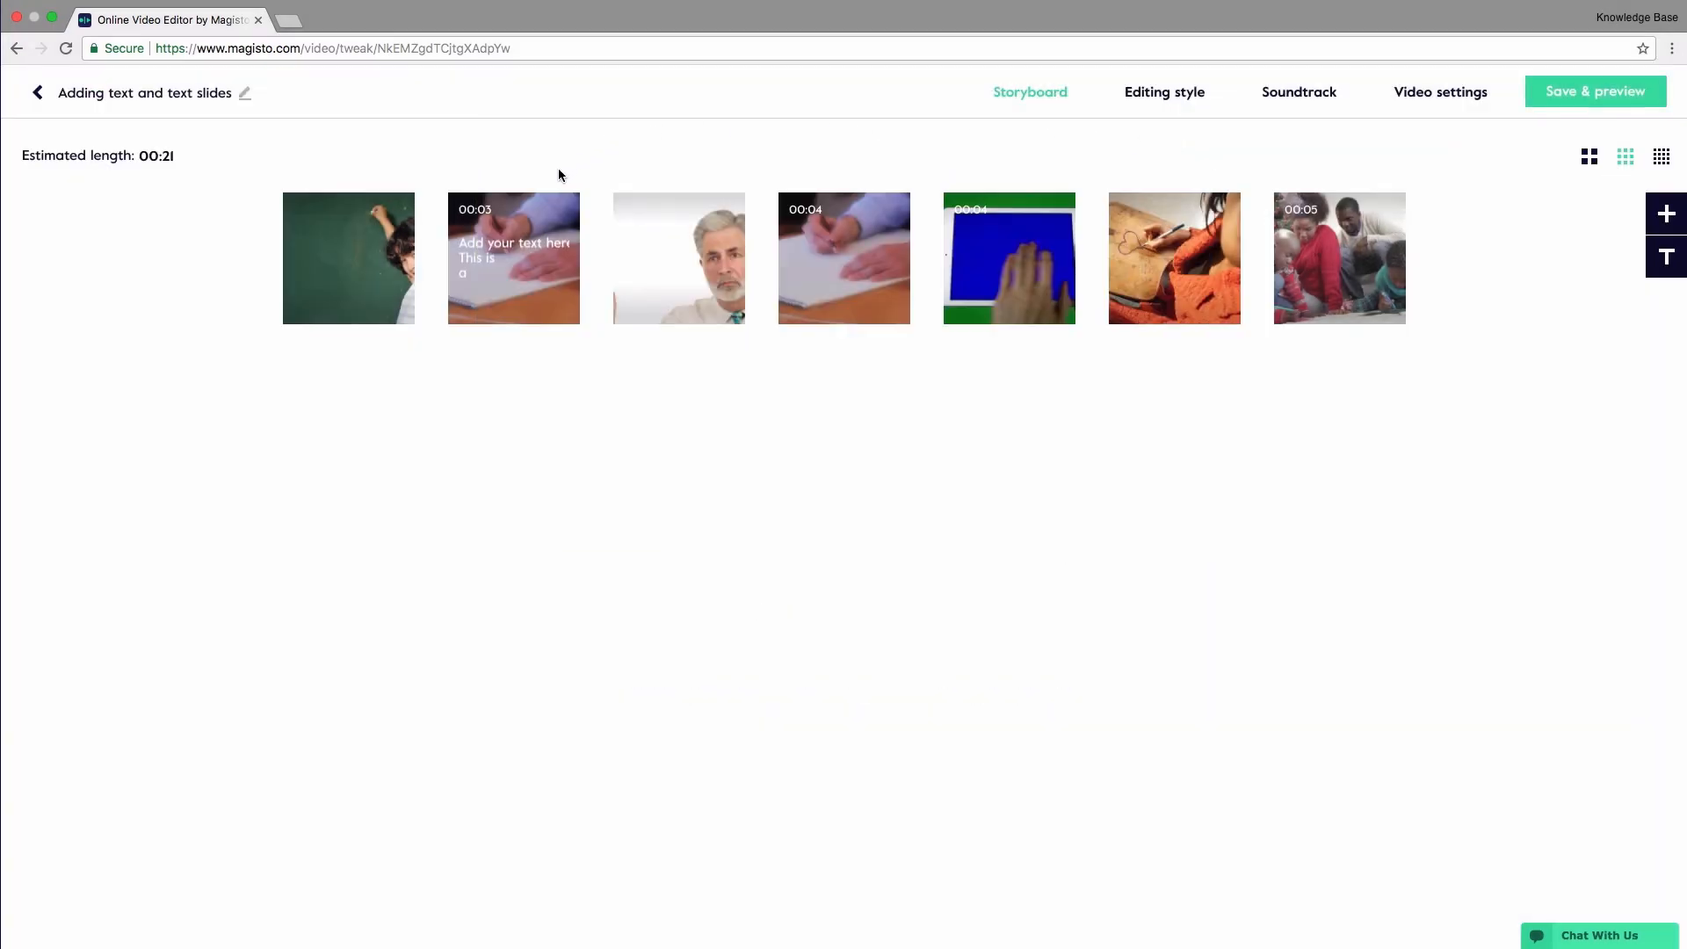
mouse_move(531, 157)
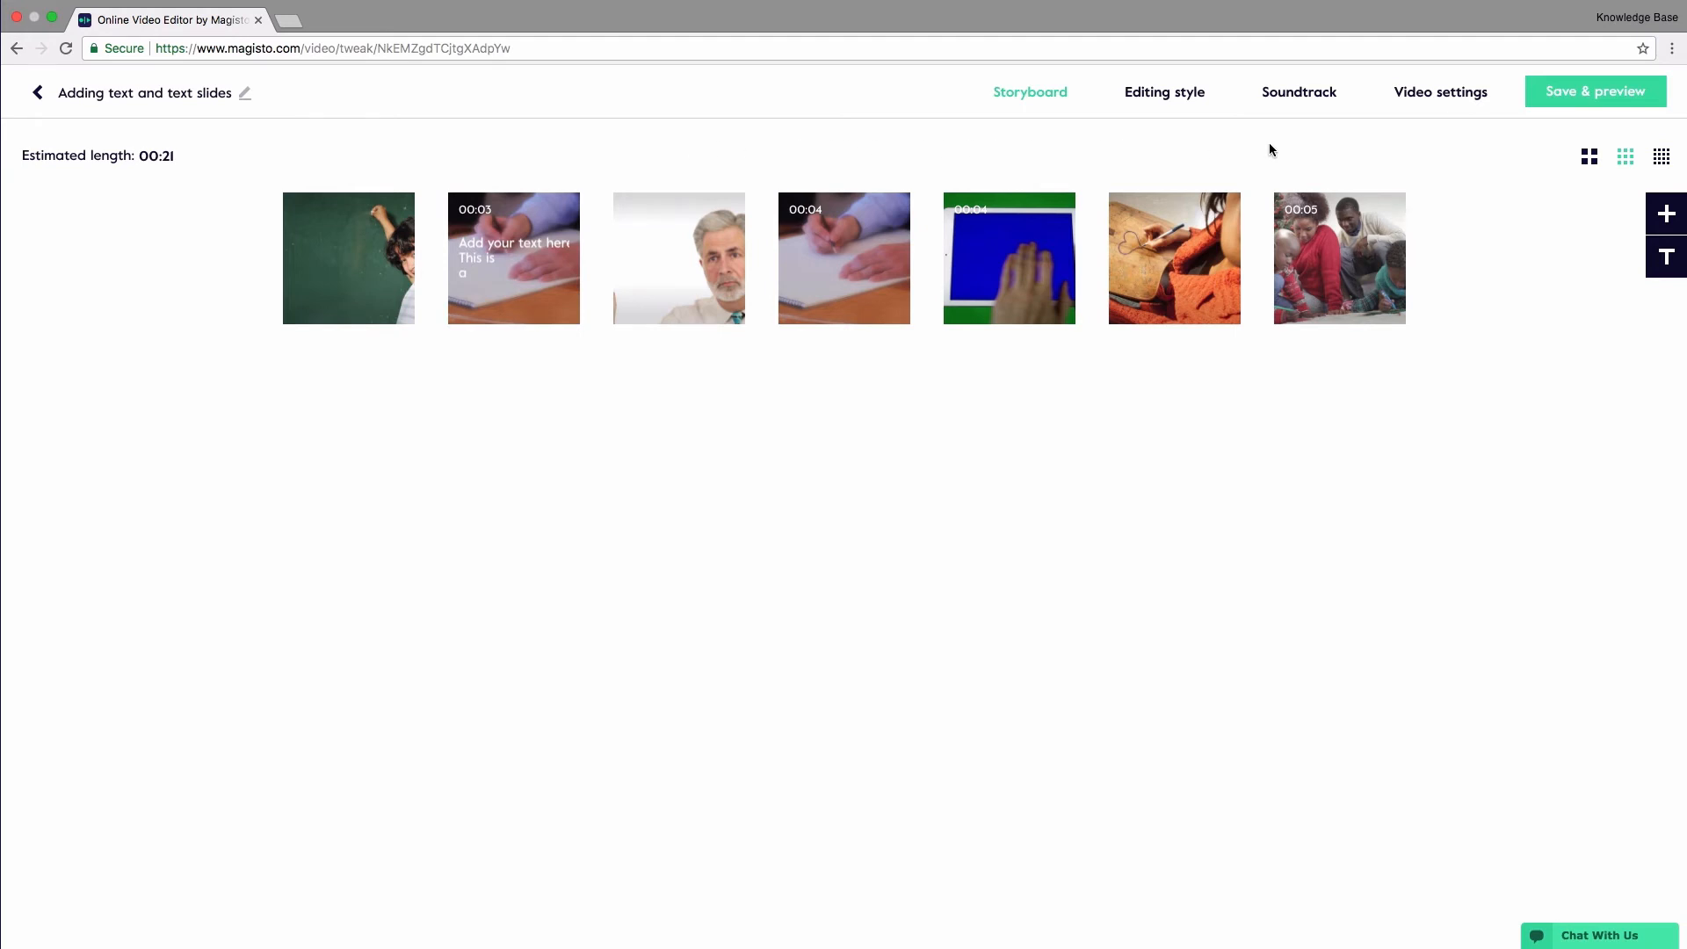
mouse_move(1611, 272)
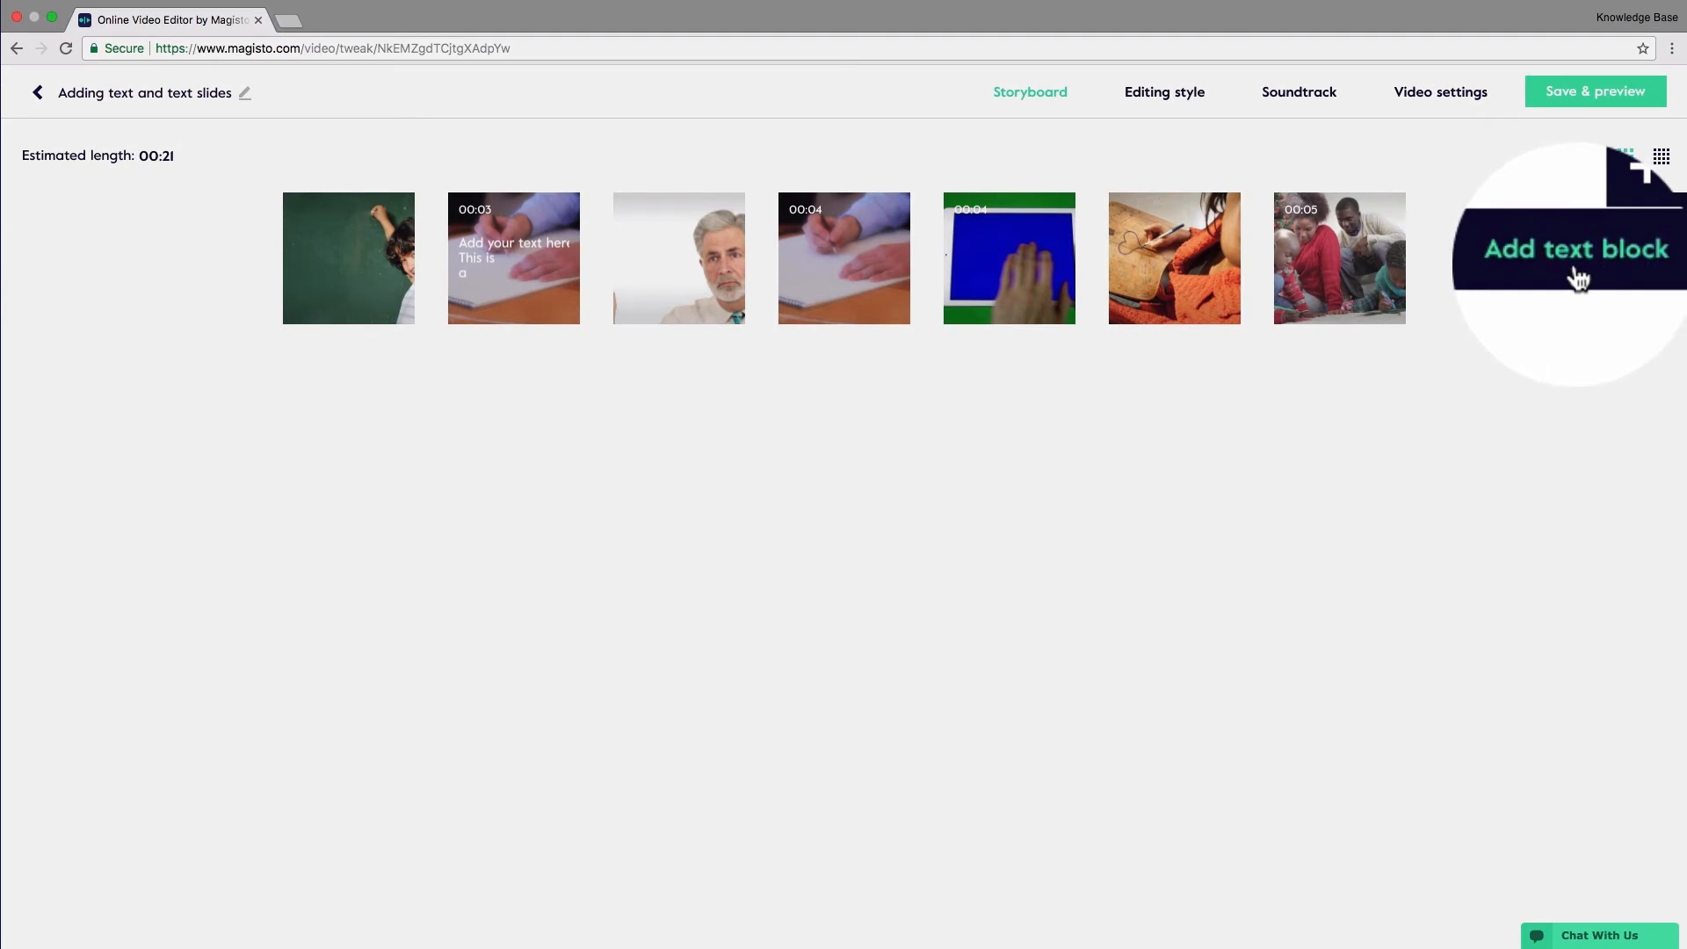
Add a new text block slide and write its first line "This is a text block!"
left_click(1569, 248)
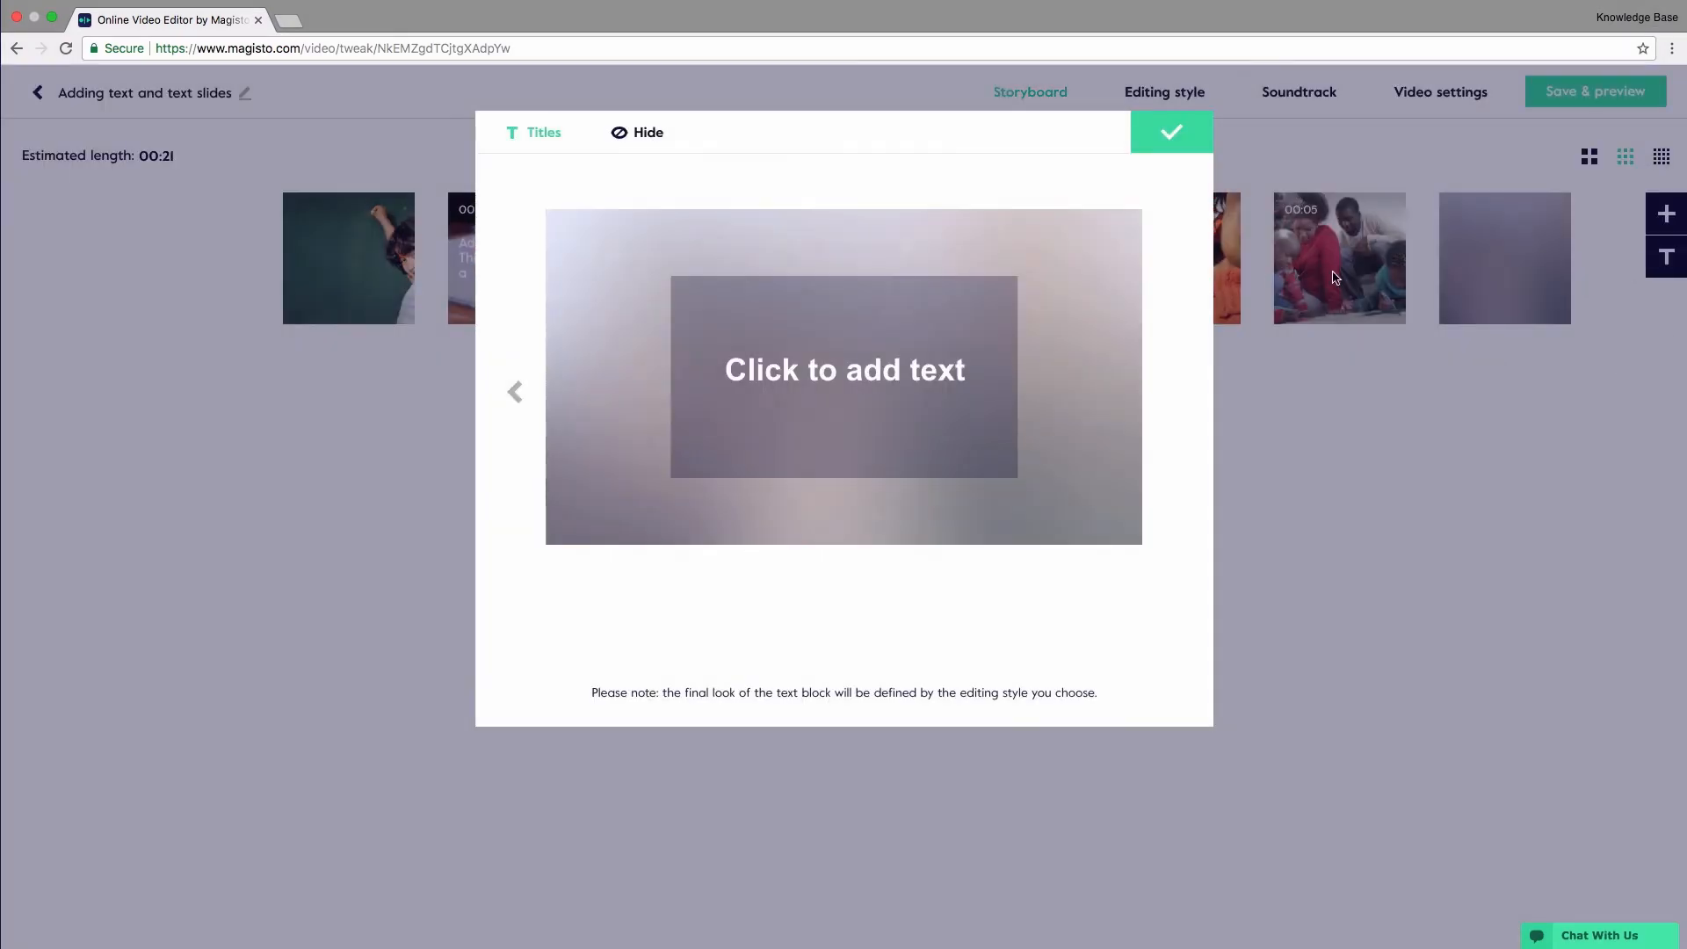
left_click(843, 369)
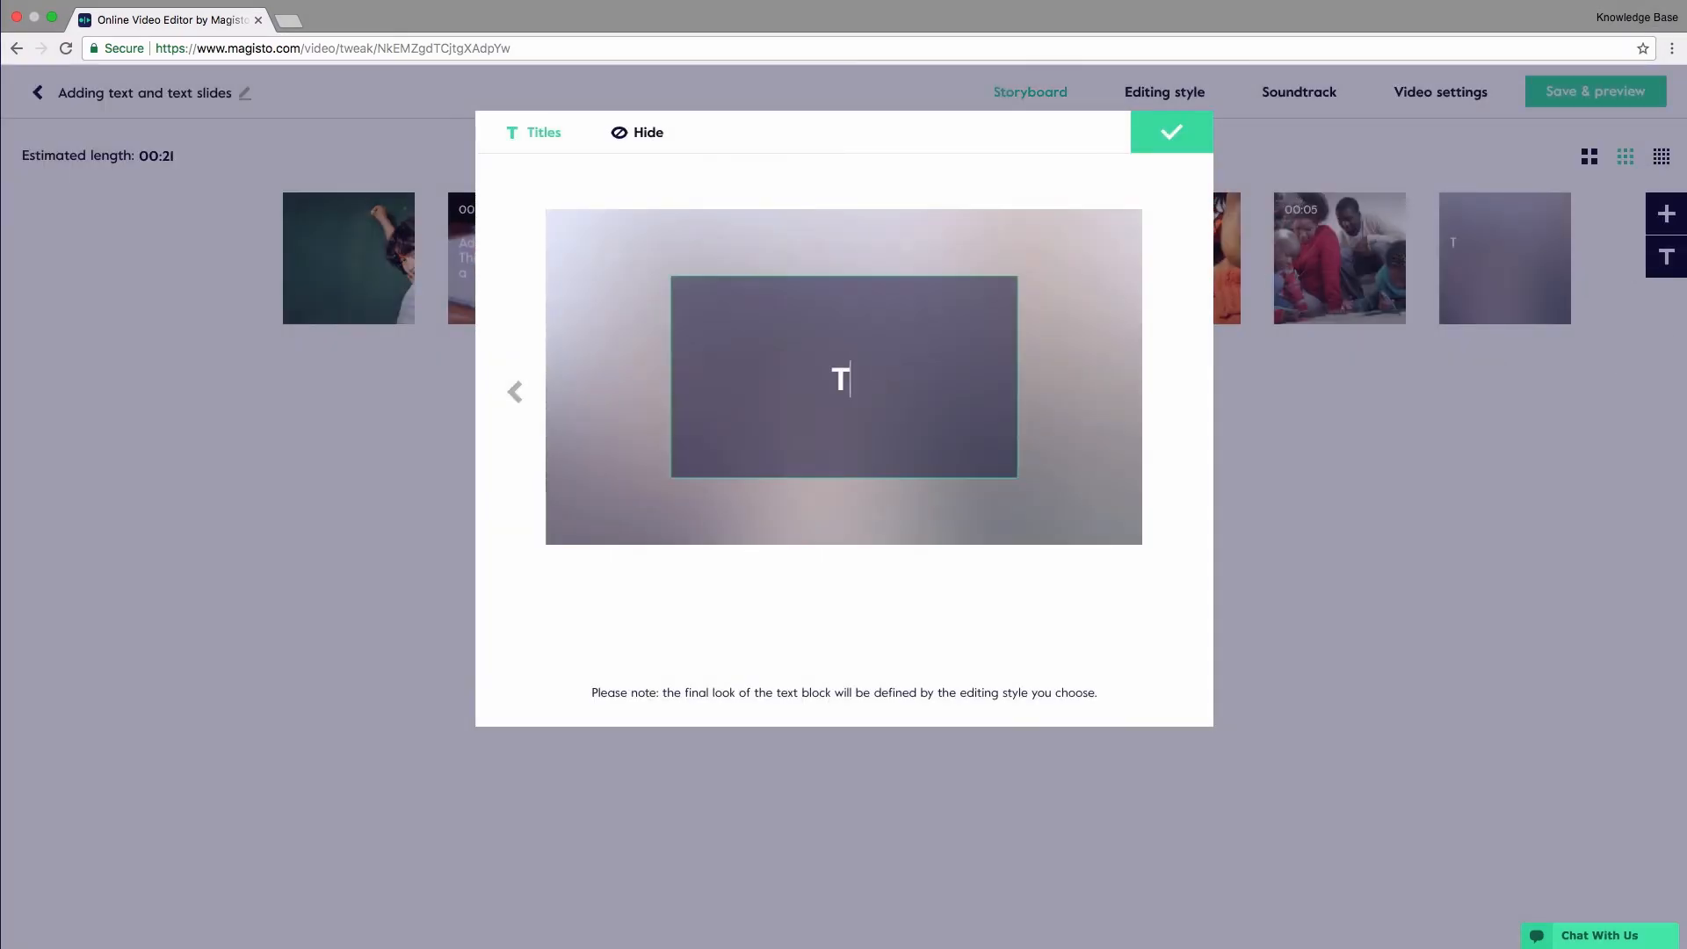
type("This is a text")
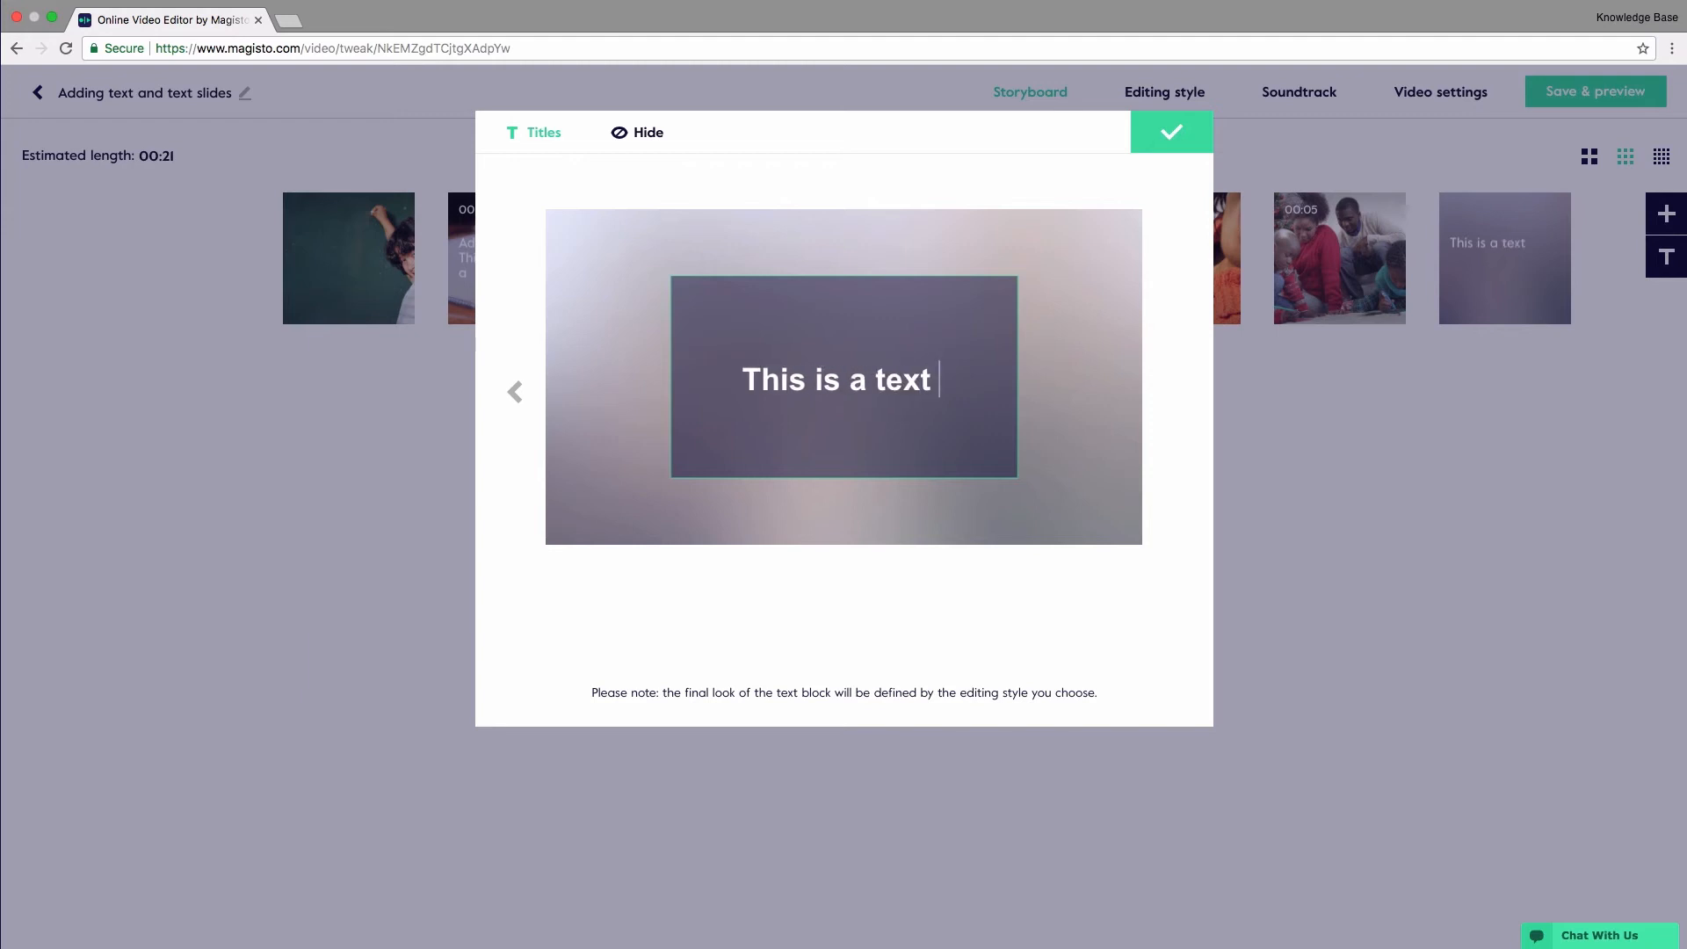
type("block!")
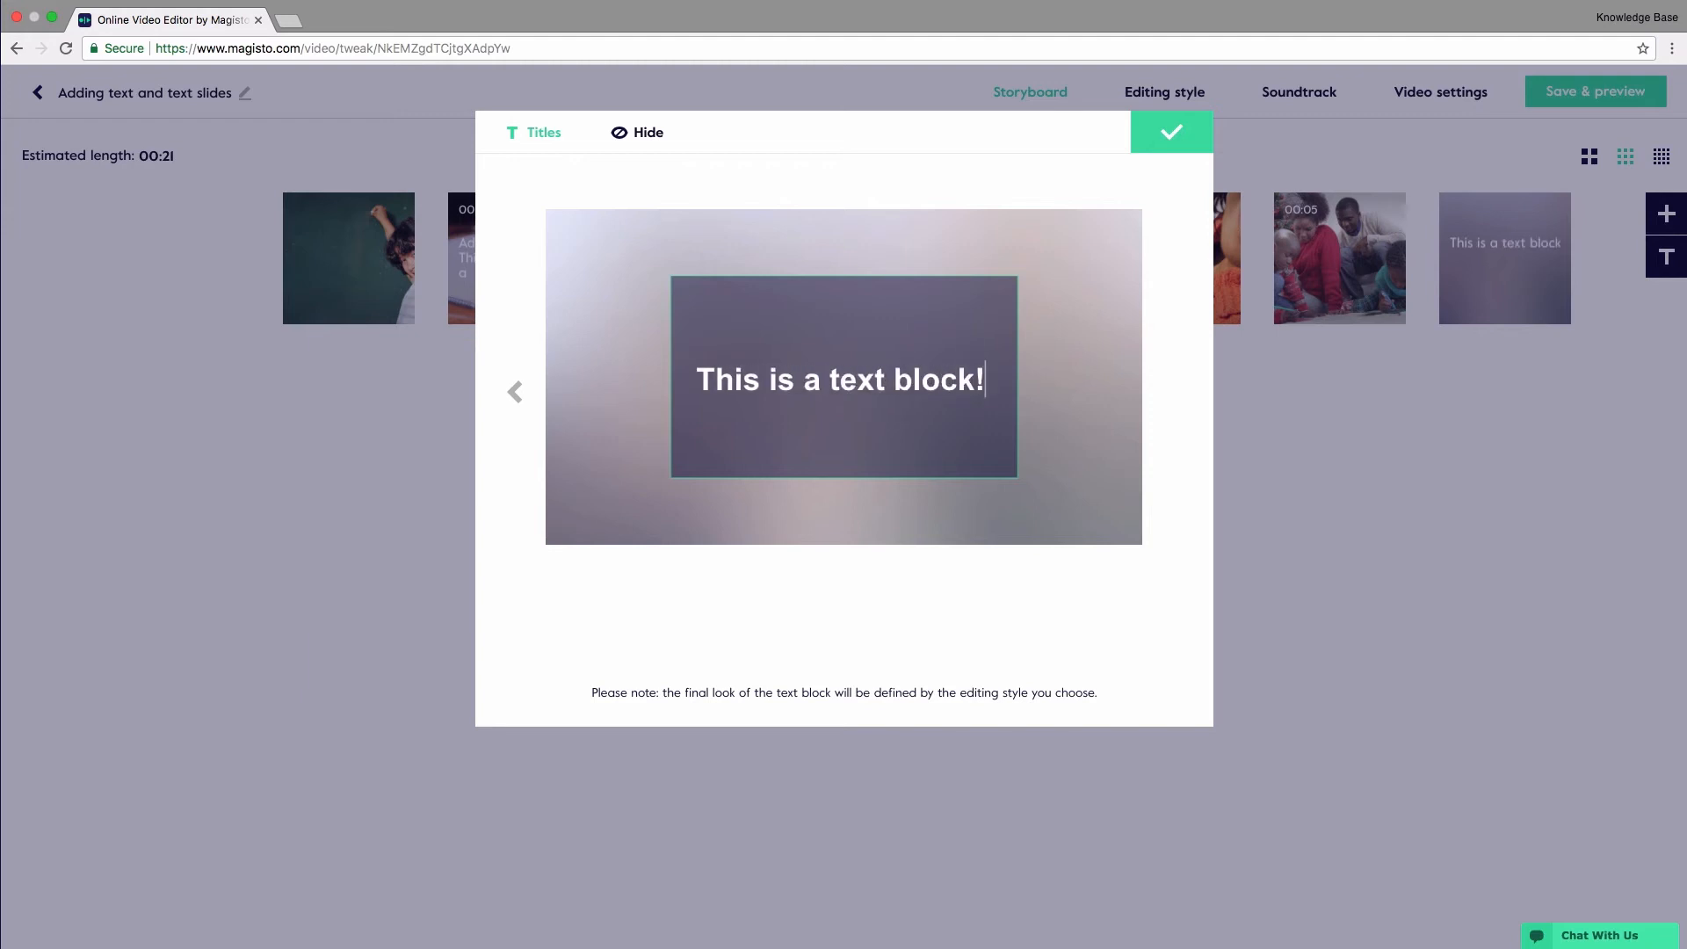
Complete the slide with "Line break here too !!" and save it to the storyboard
type("Line break")
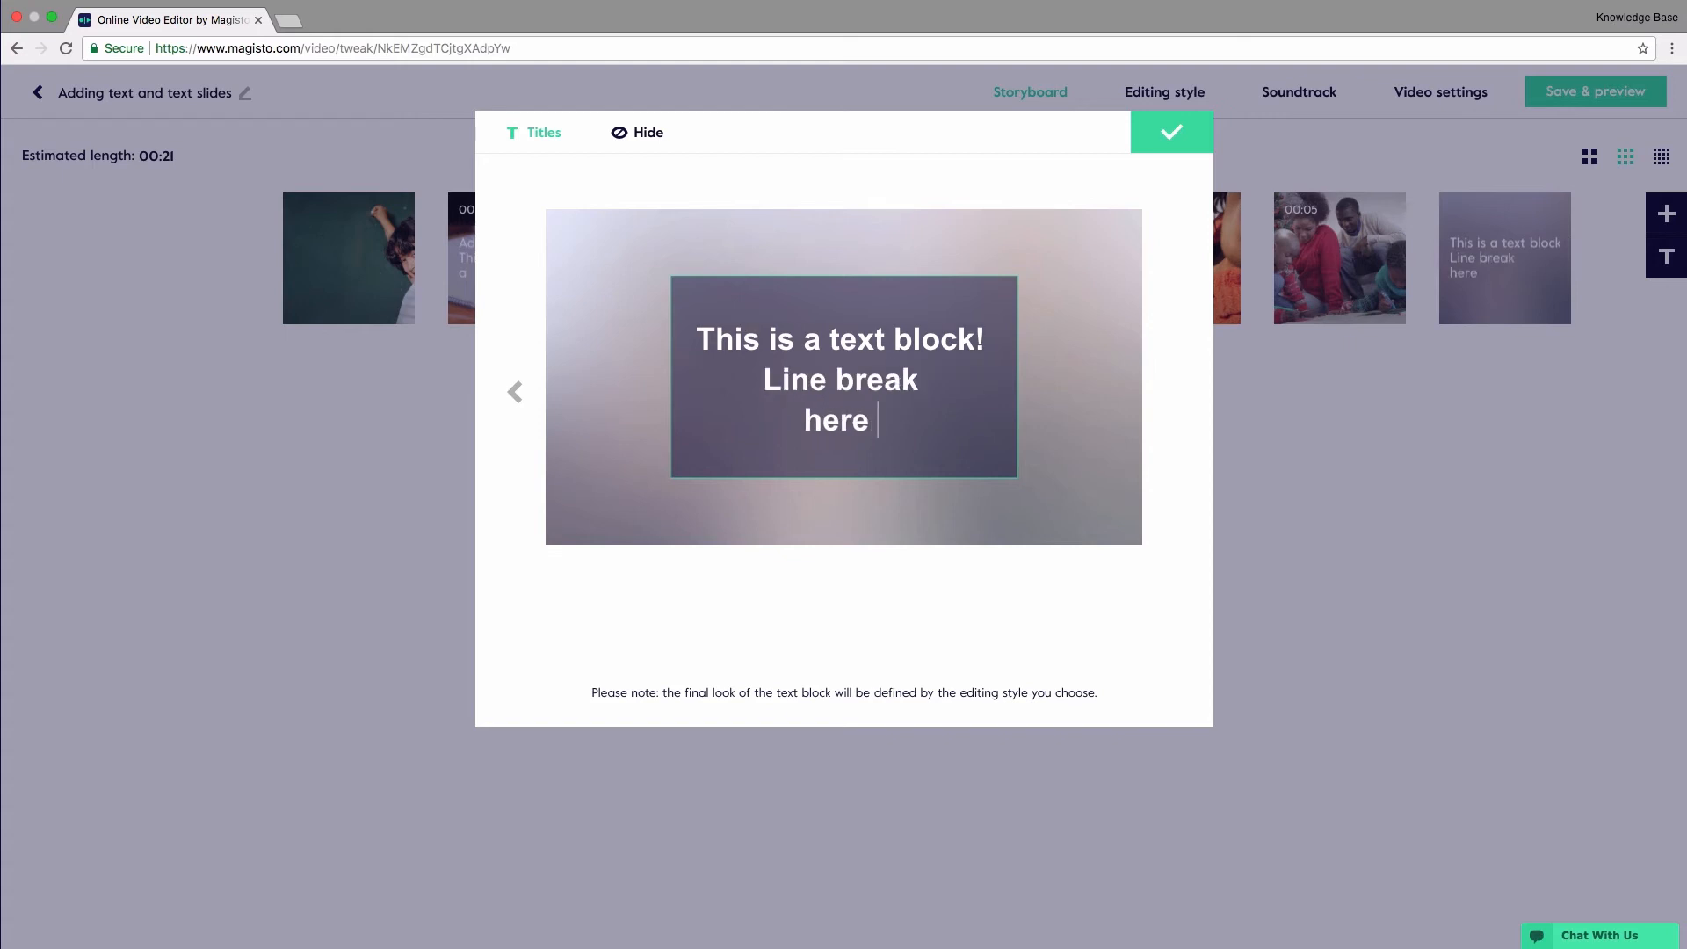
type("too")
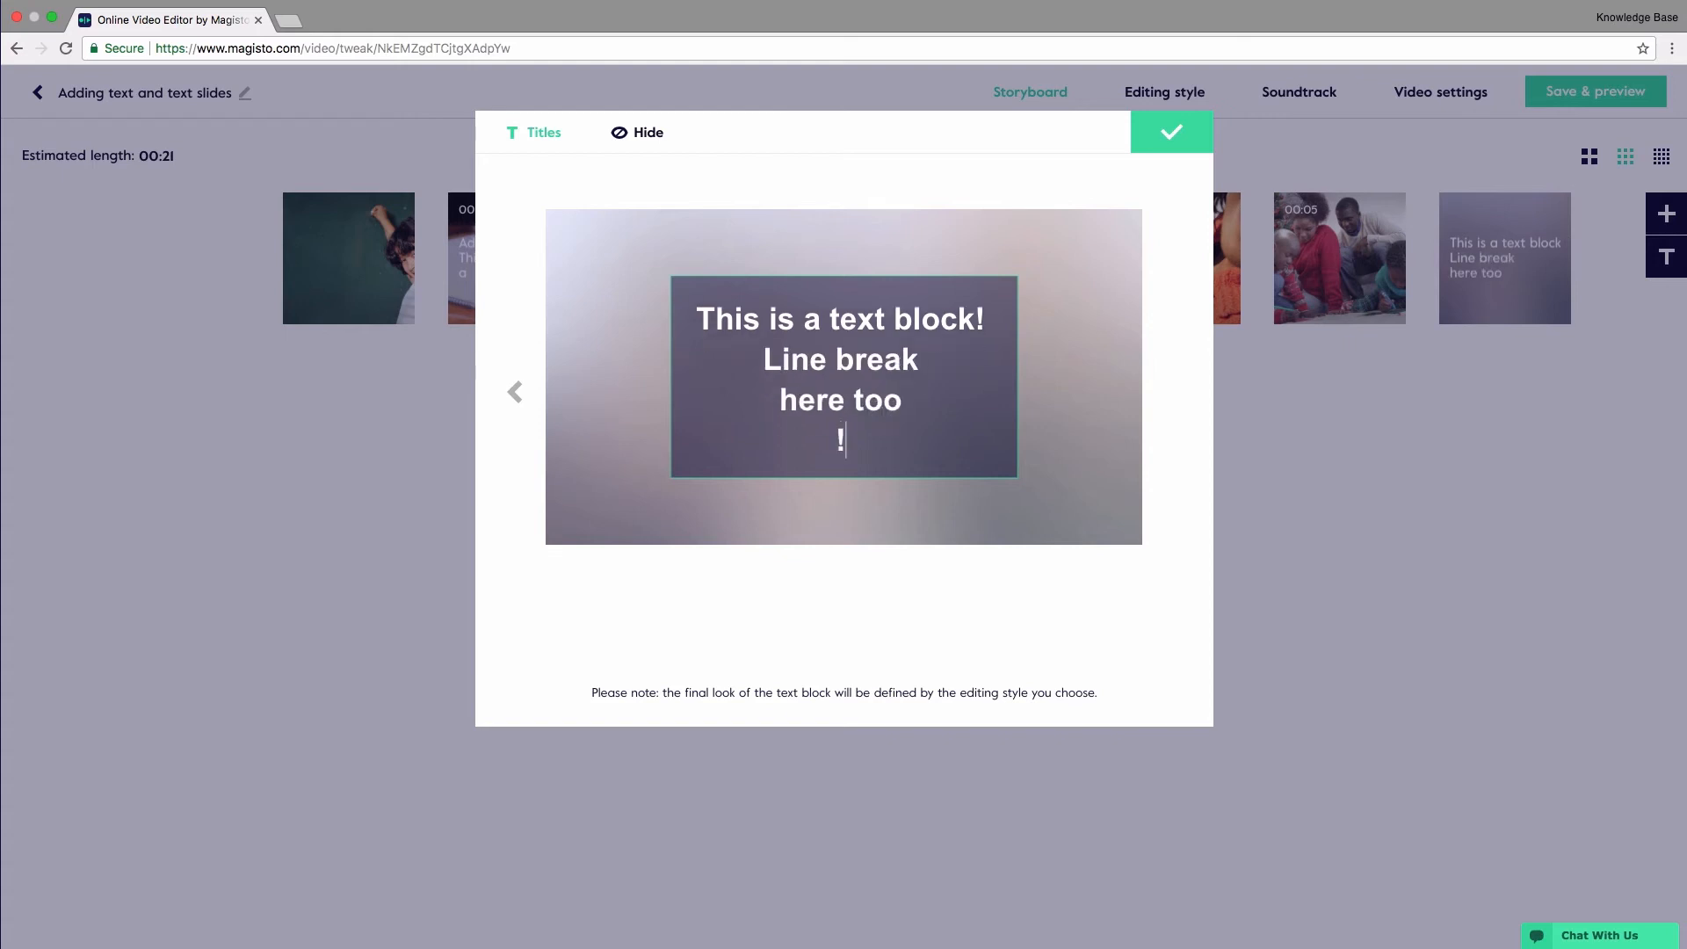
type("!")
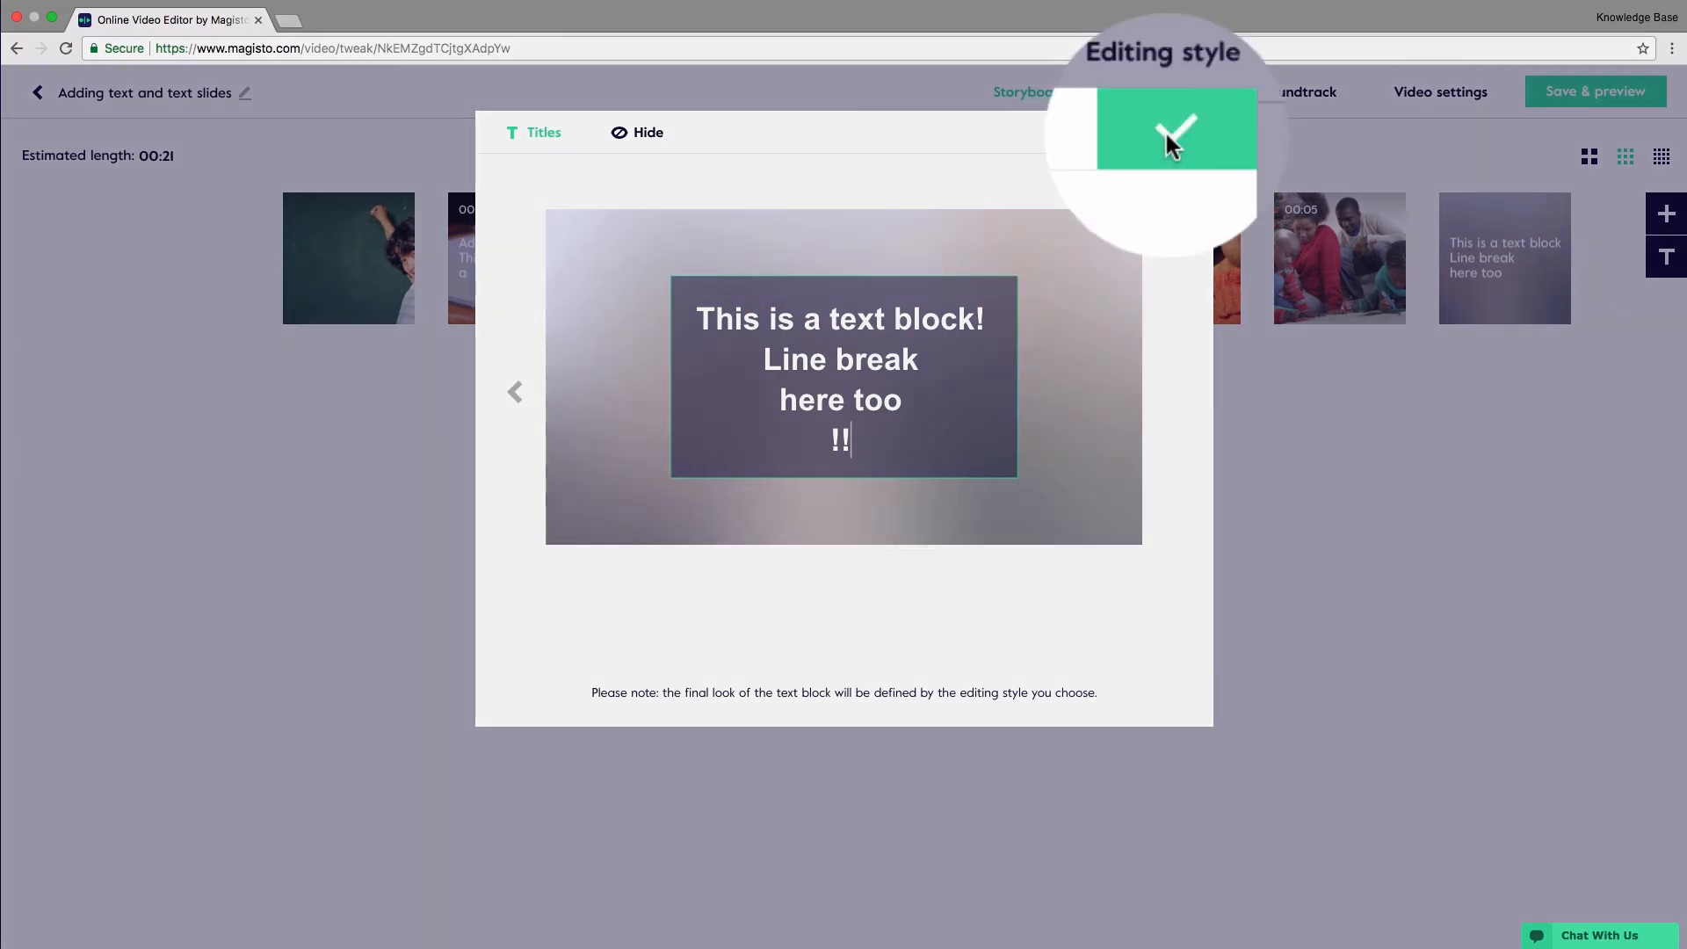
left_click(1175, 131)
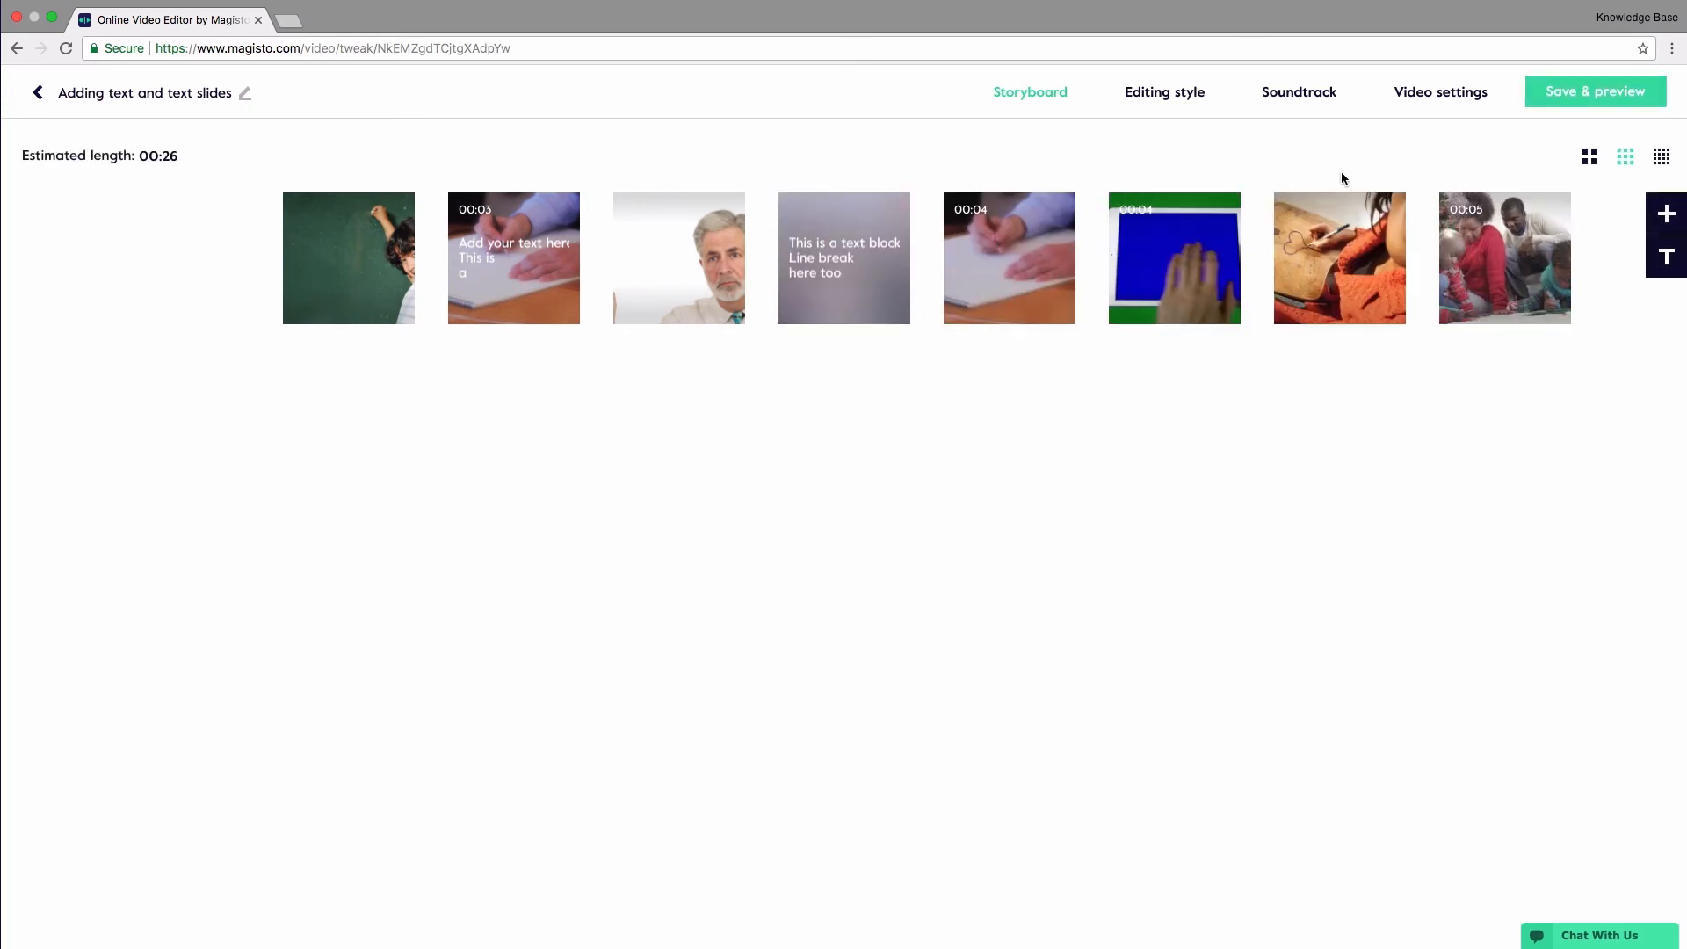
mouse_move(1587, 98)
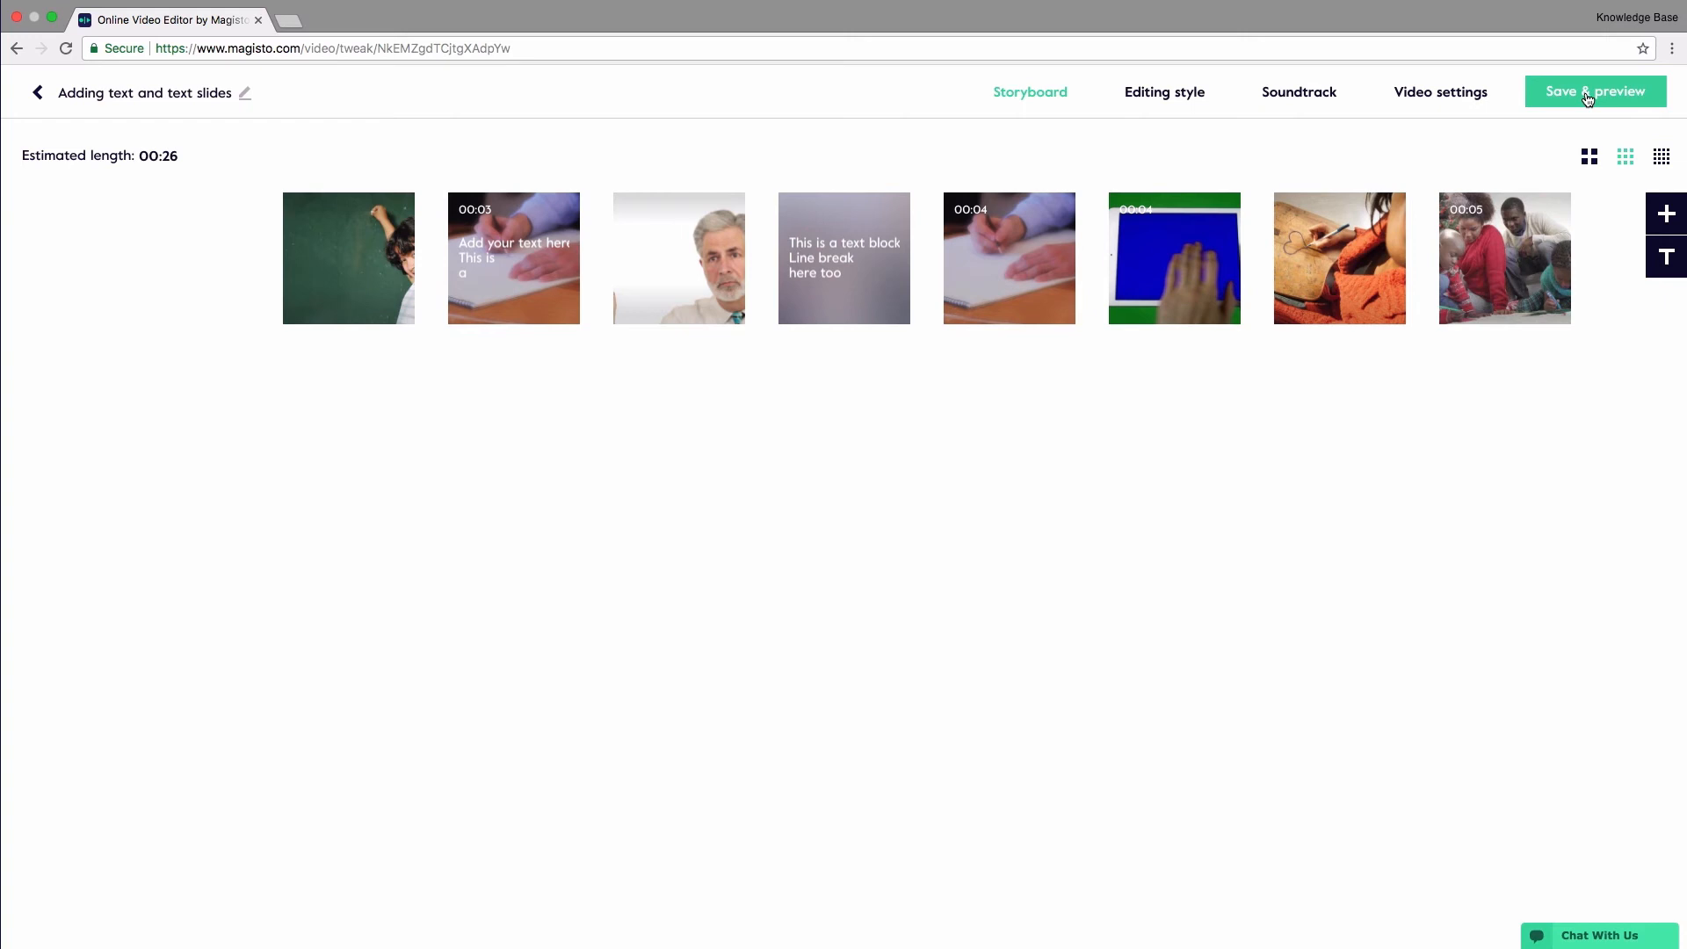